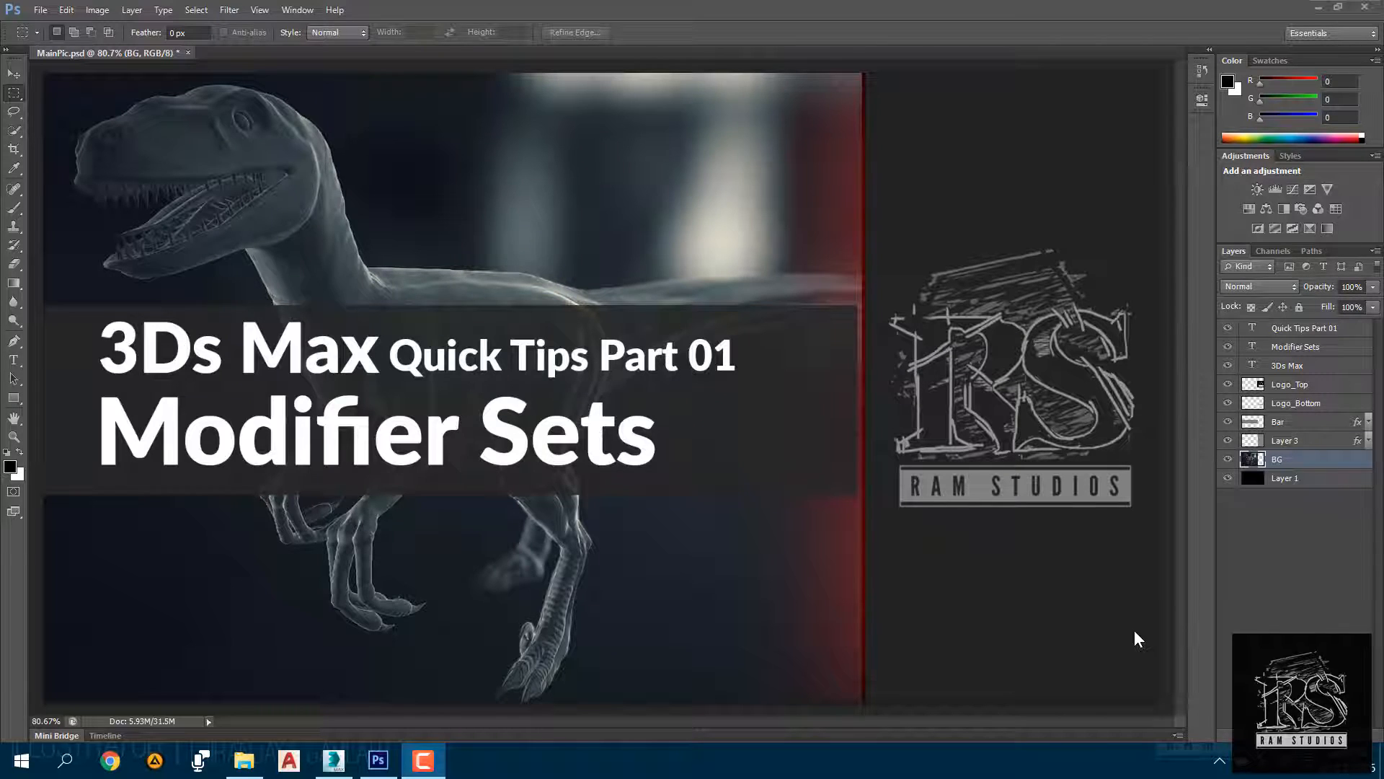
pyautogui.moveTo(650, 665)
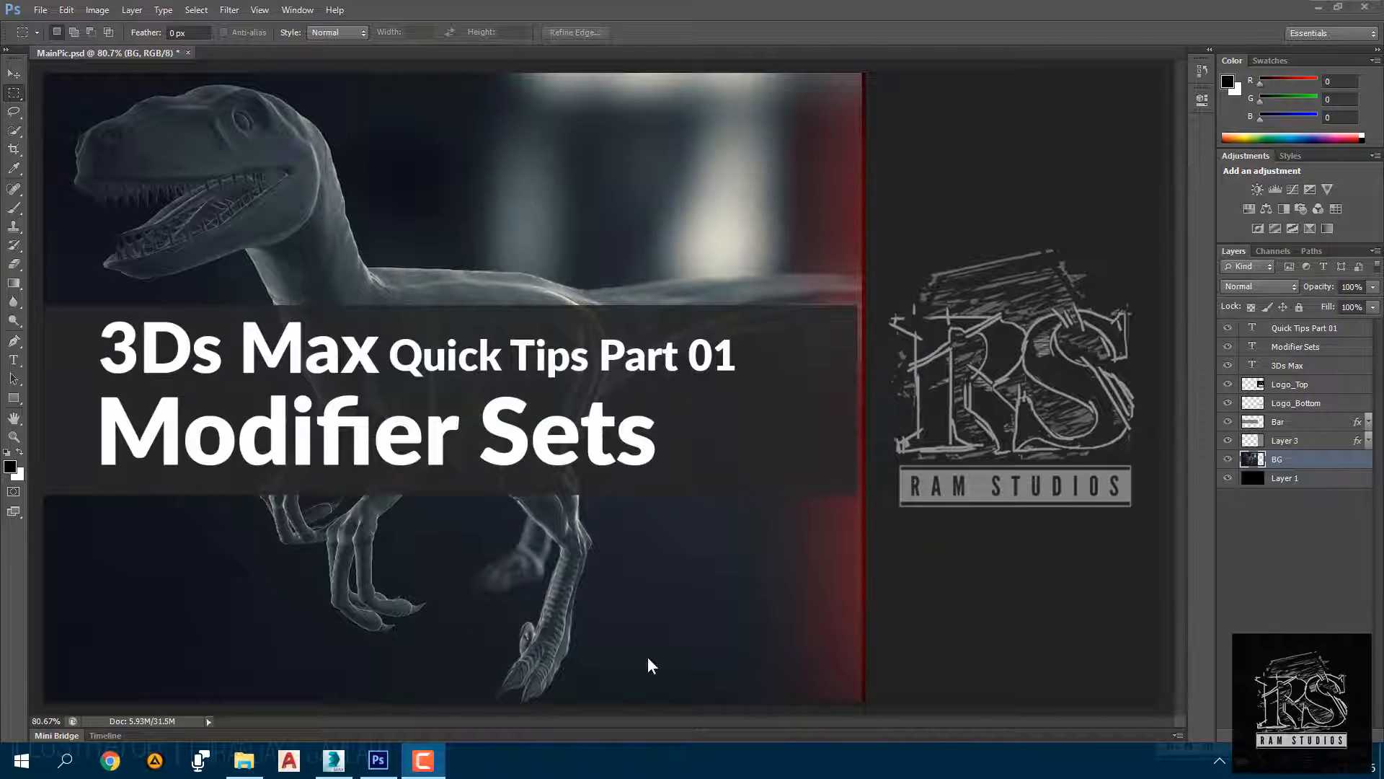
pyautogui.moveTo(814, 542)
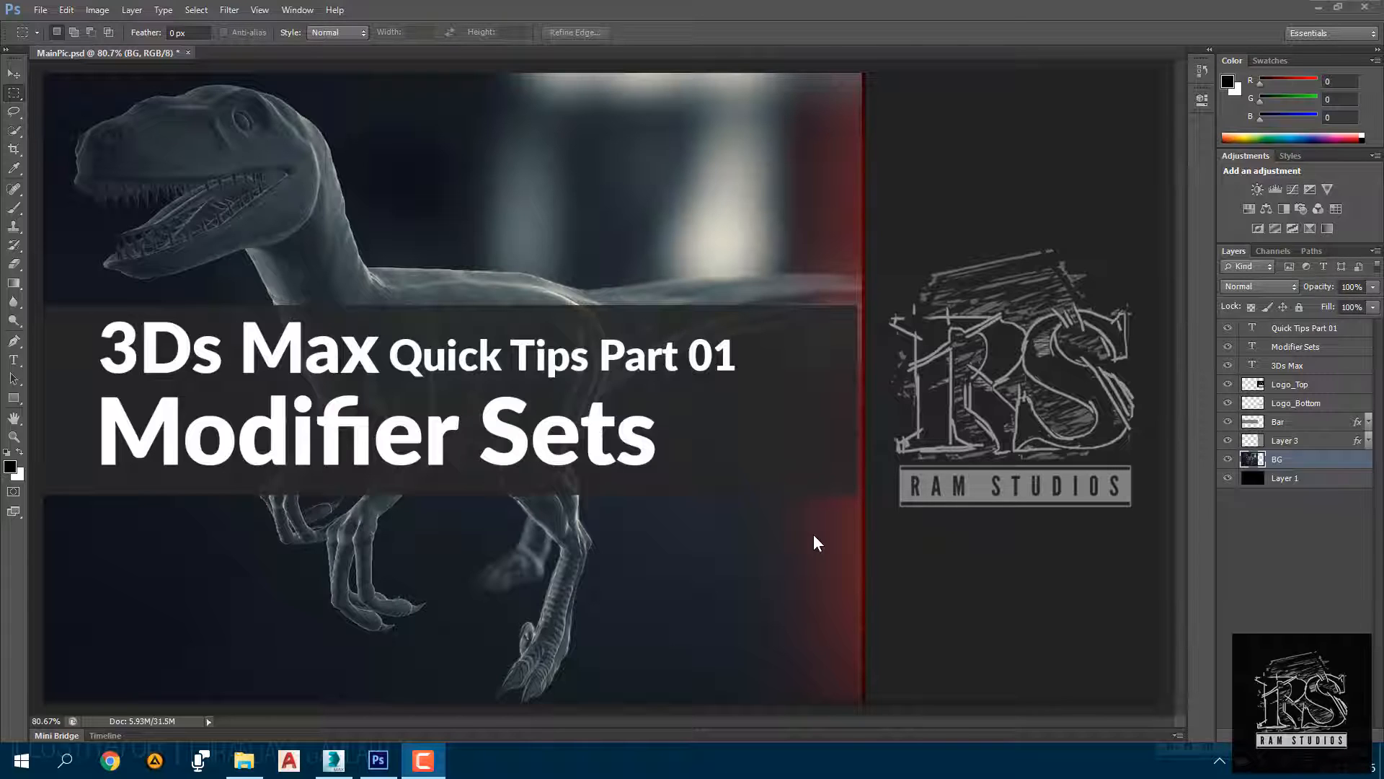
pyautogui.moveTo(1320, 23)
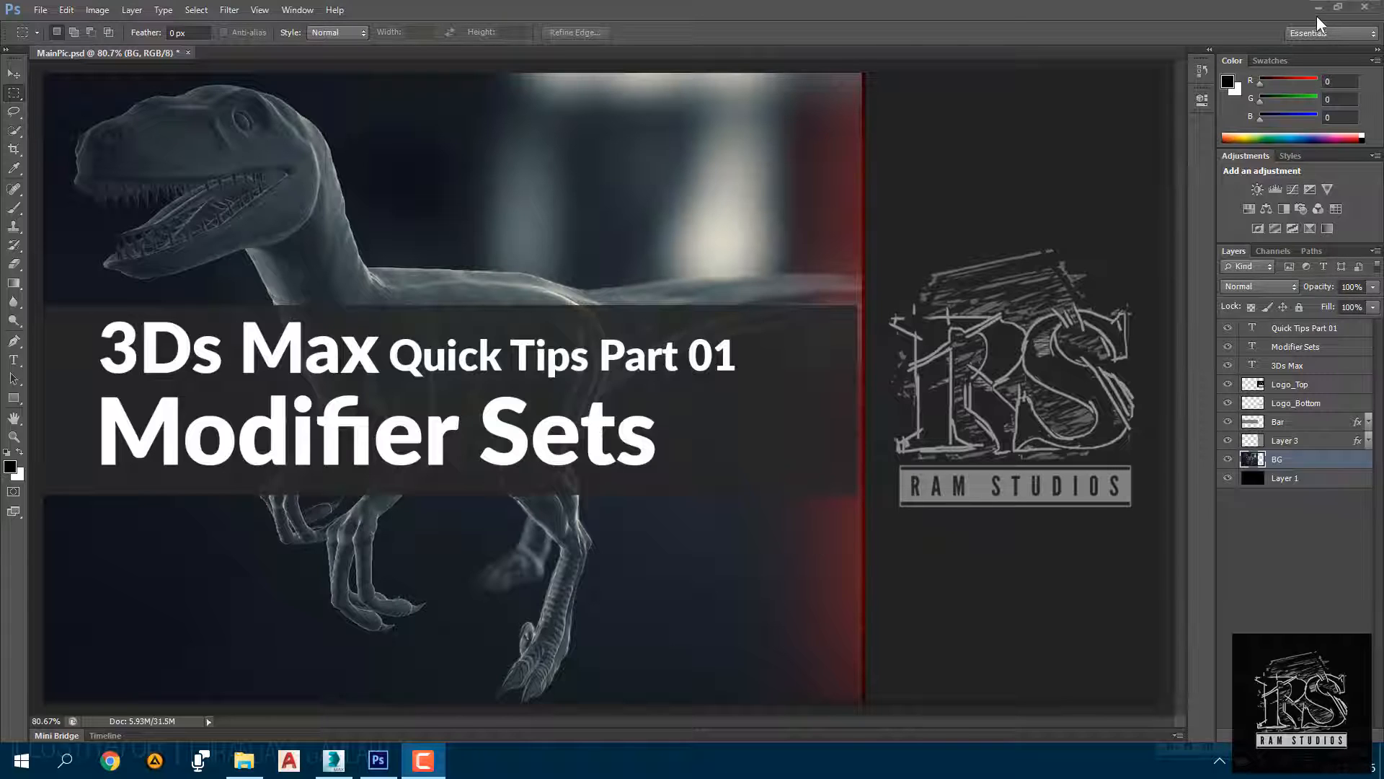
pyautogui.moveTo(1296, 16)
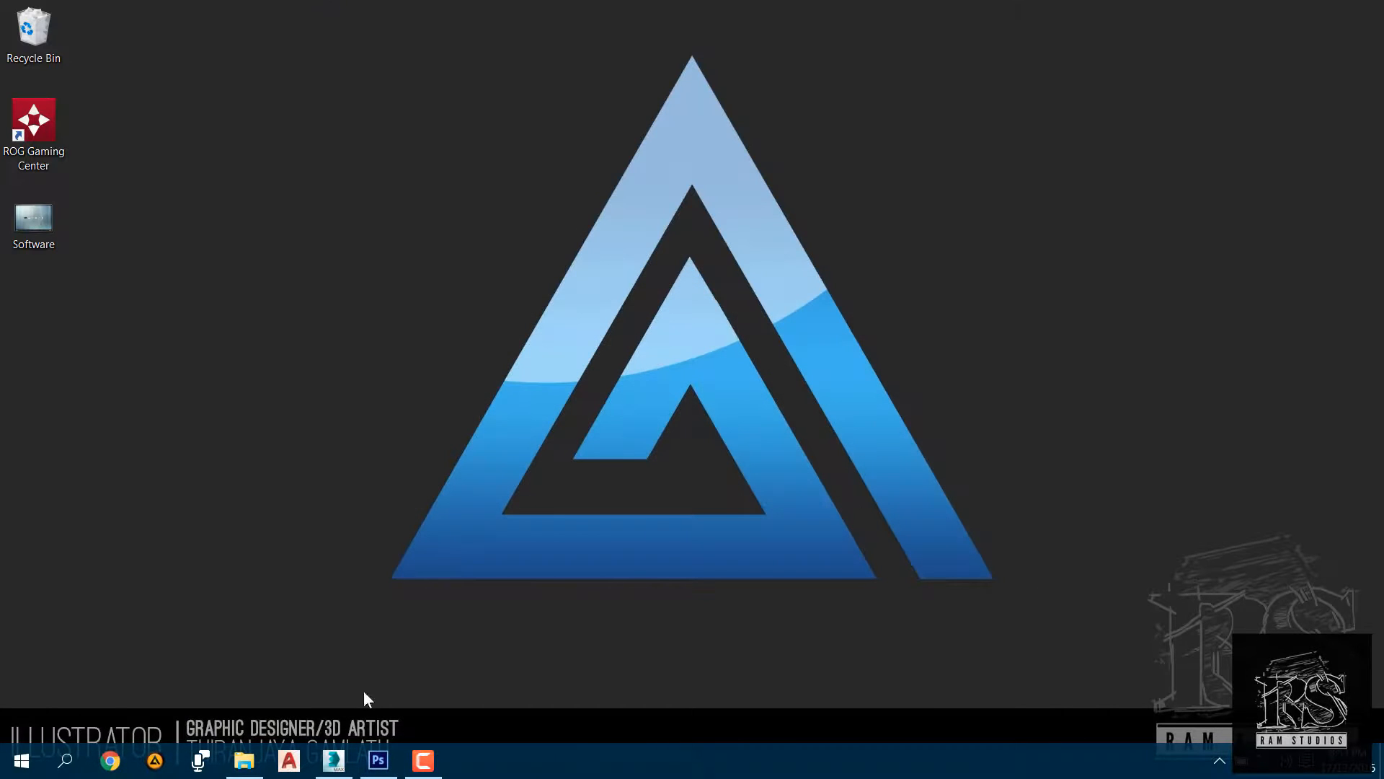
# Launch 3ds Max, drag out a green Box001, and view its modifier stack
pyautogui.click(333, 760)
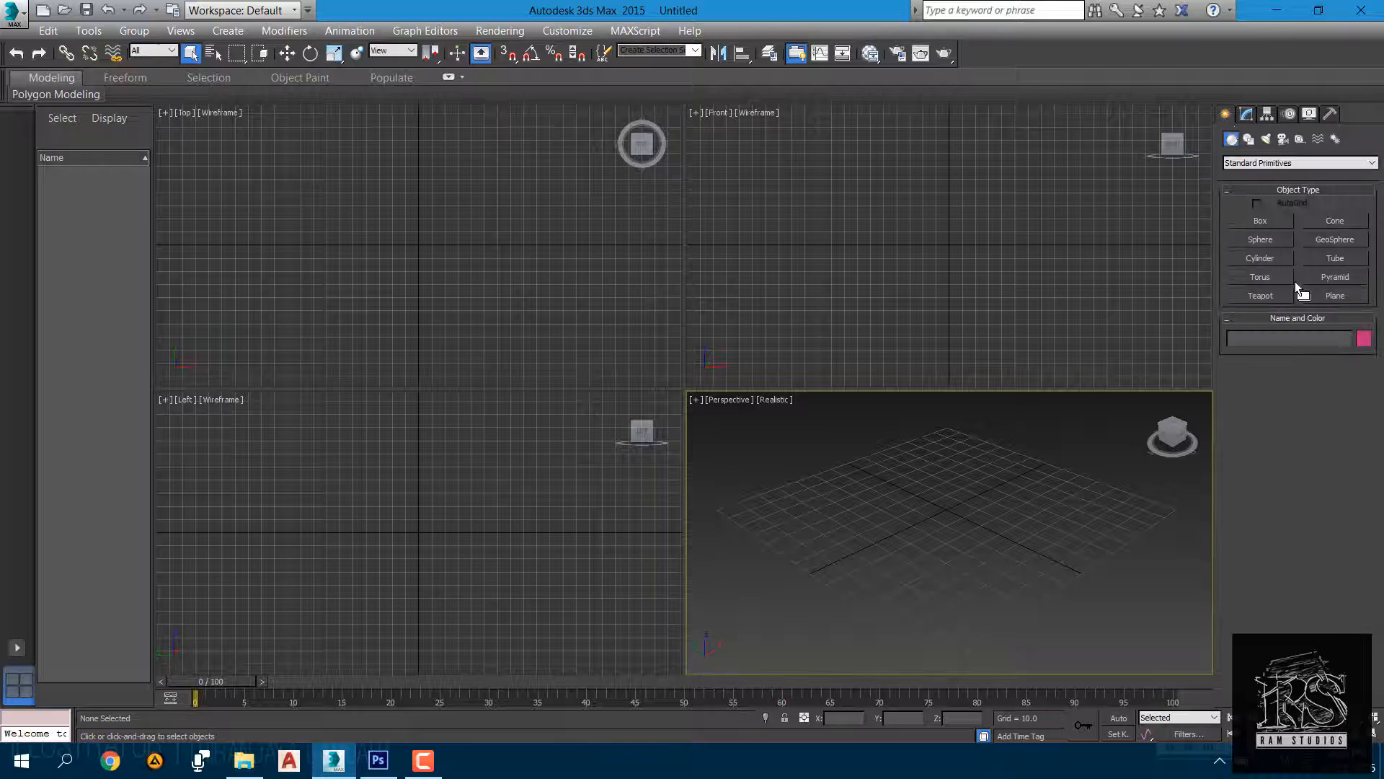
pyautogui.click(1259, 219)
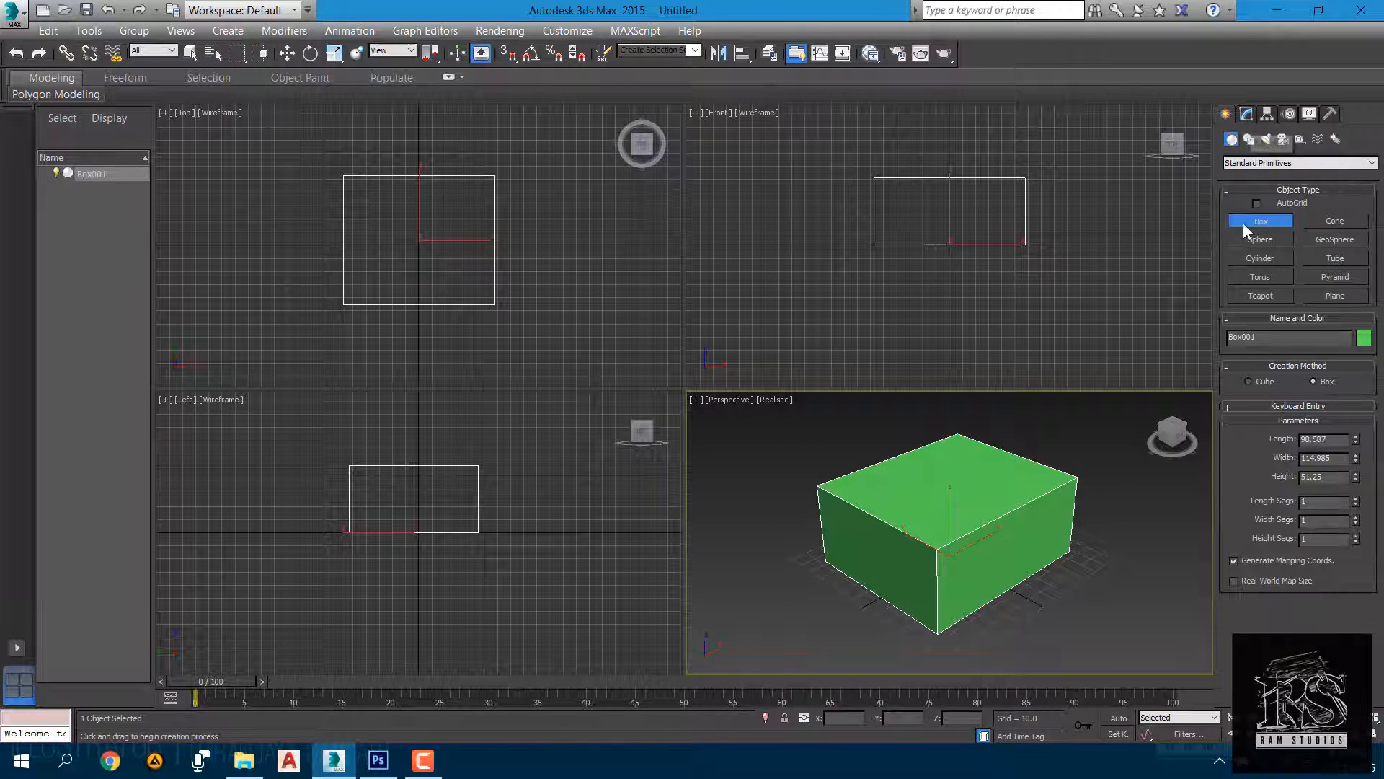
pyautogui.click(1246, 114)
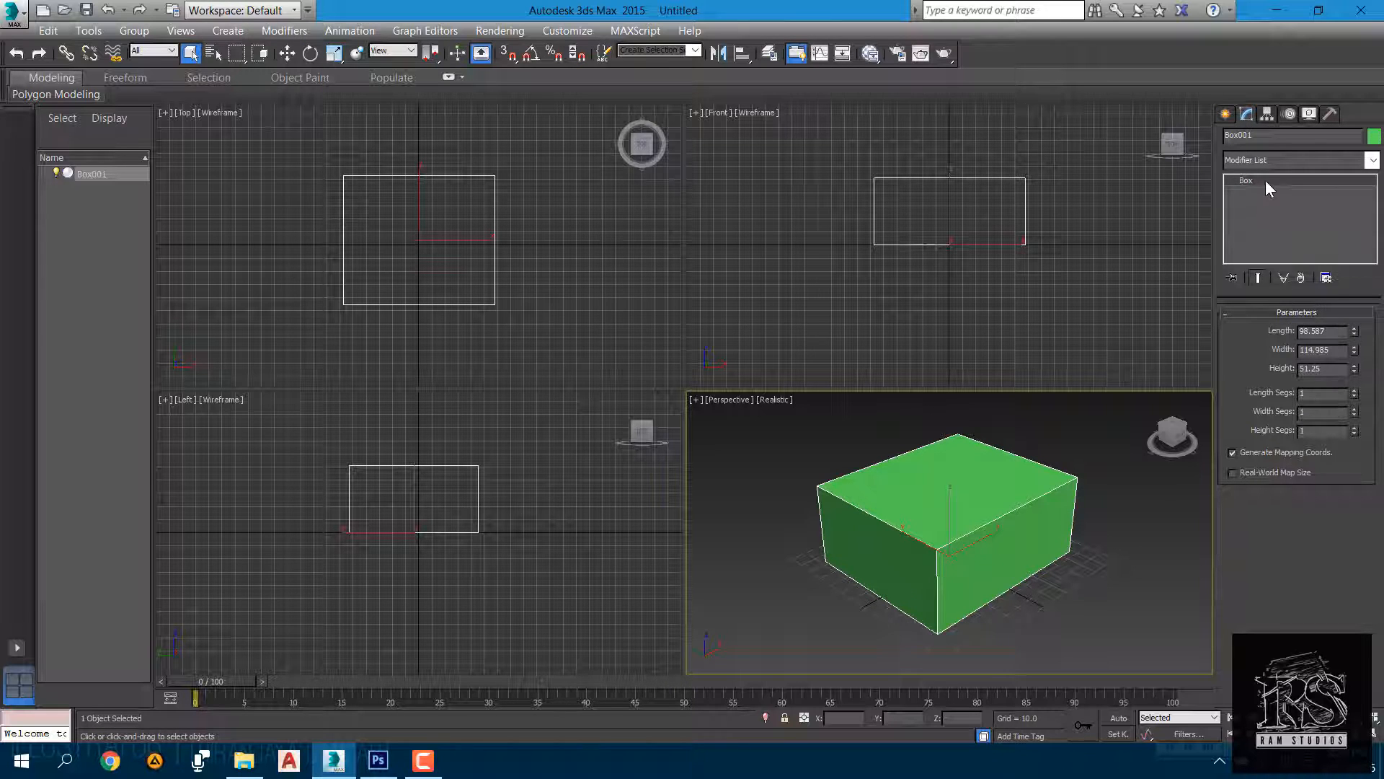
# Open and dismiss the Modifier List, then bring up the Configure Modifier Sets menu
pyautogui.rightClick(1245, 180)
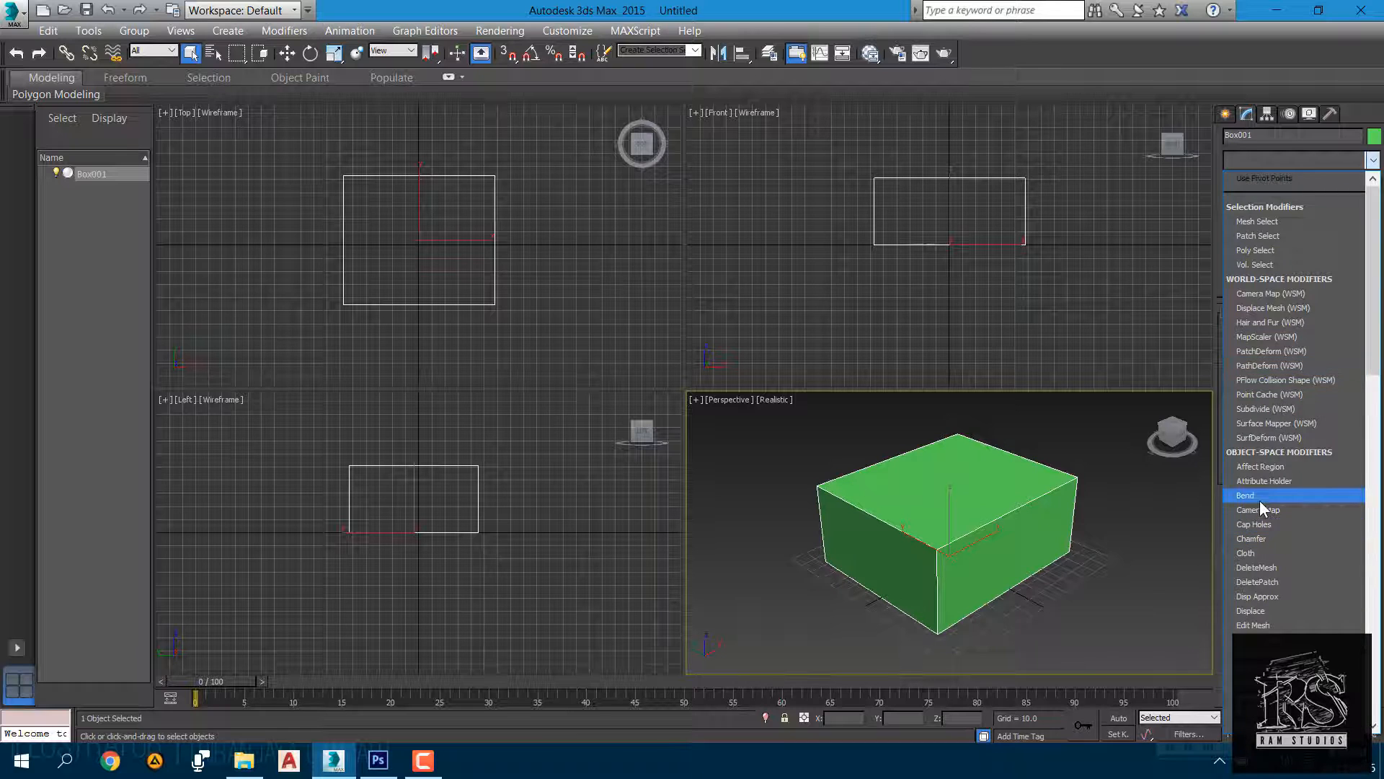
pyautogui.click(1246, 494)
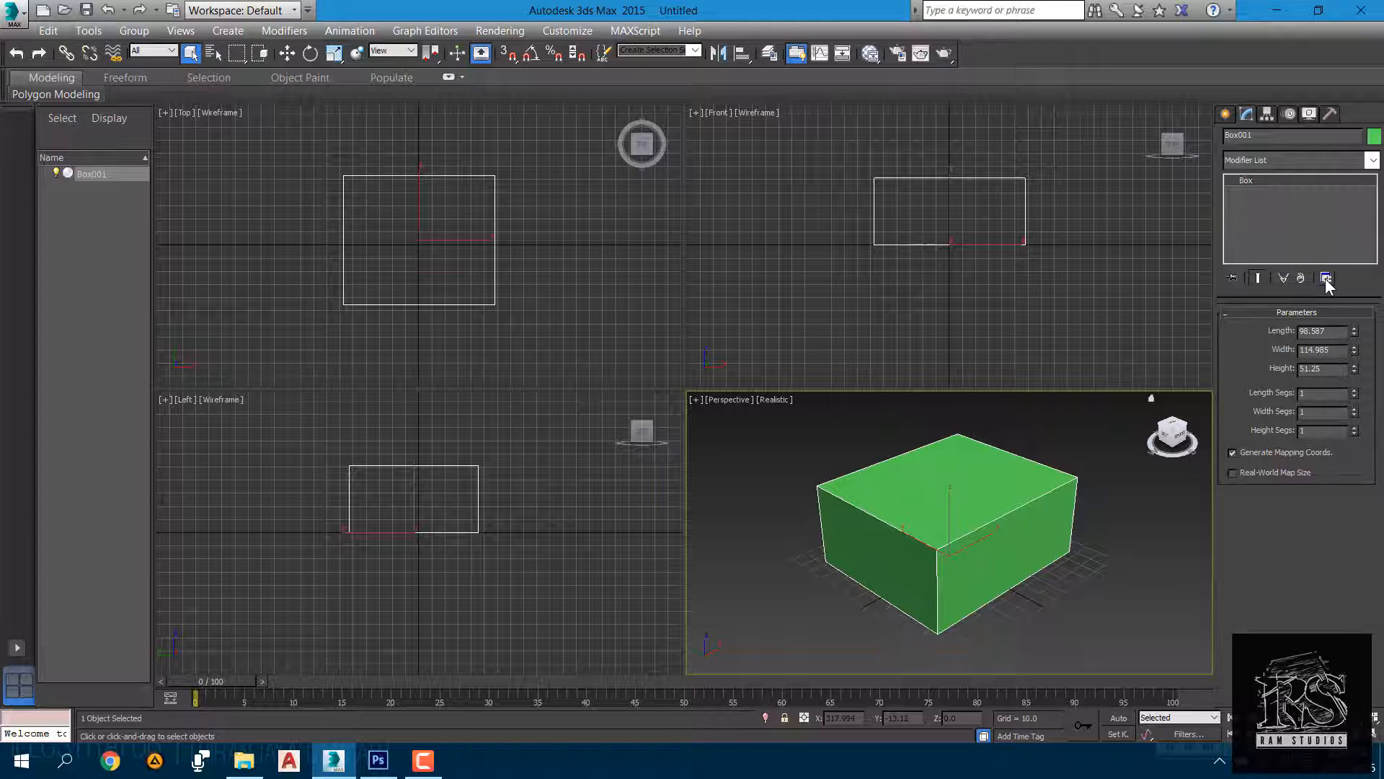
pyautogui.click(1326, 276)
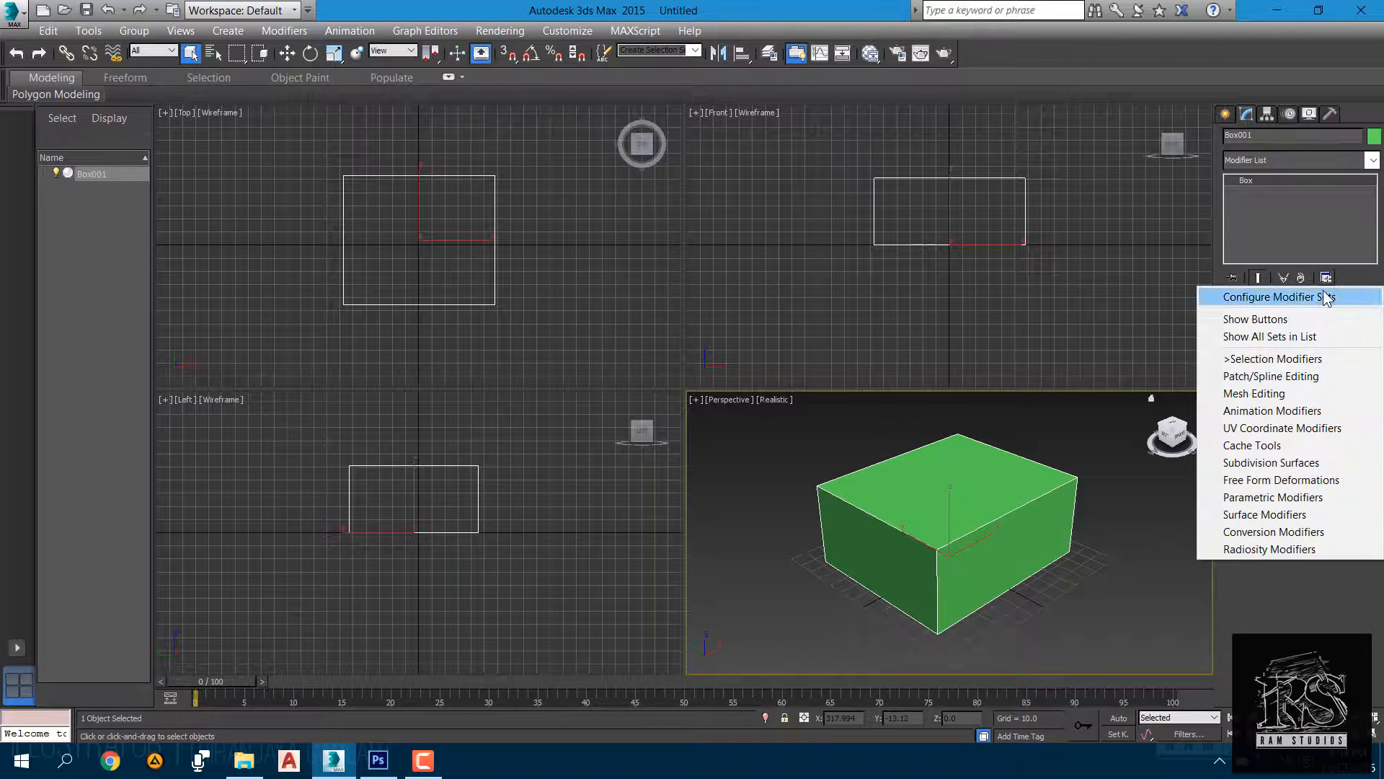
pyautogui.moveTo(1258, 319)
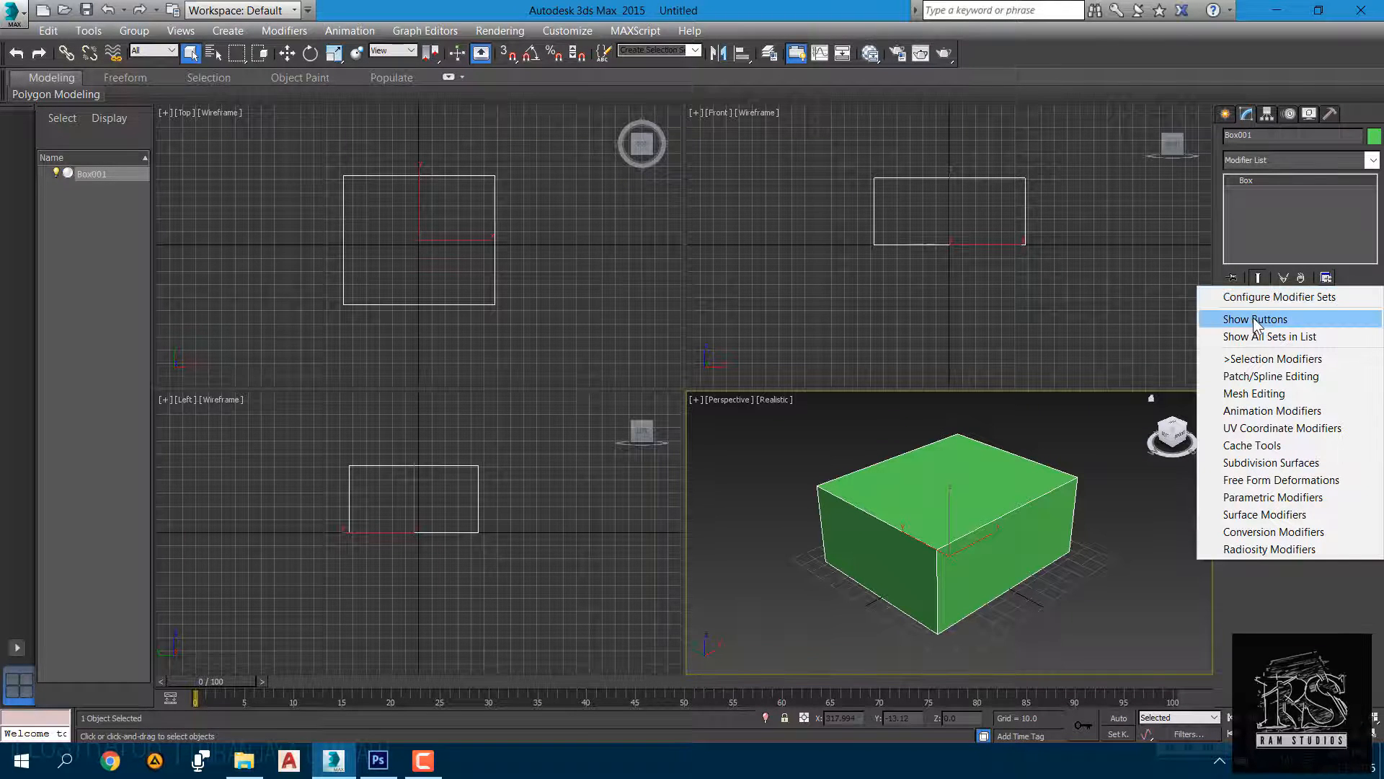
# Show the modifier set as buttons, then add and remove a Mesh Select modifier
pyautogui.click(1254, 319)
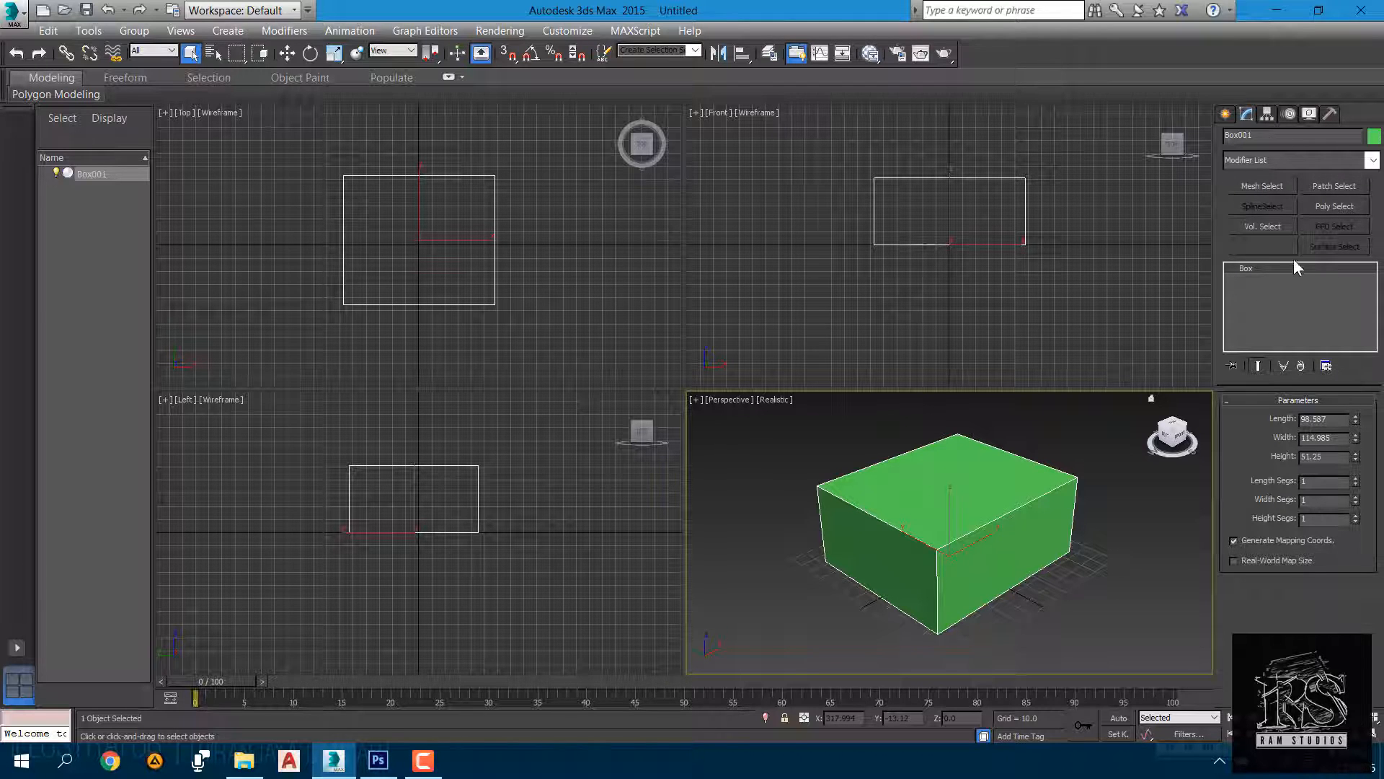
pyautogui.moveTo(1242, 335)
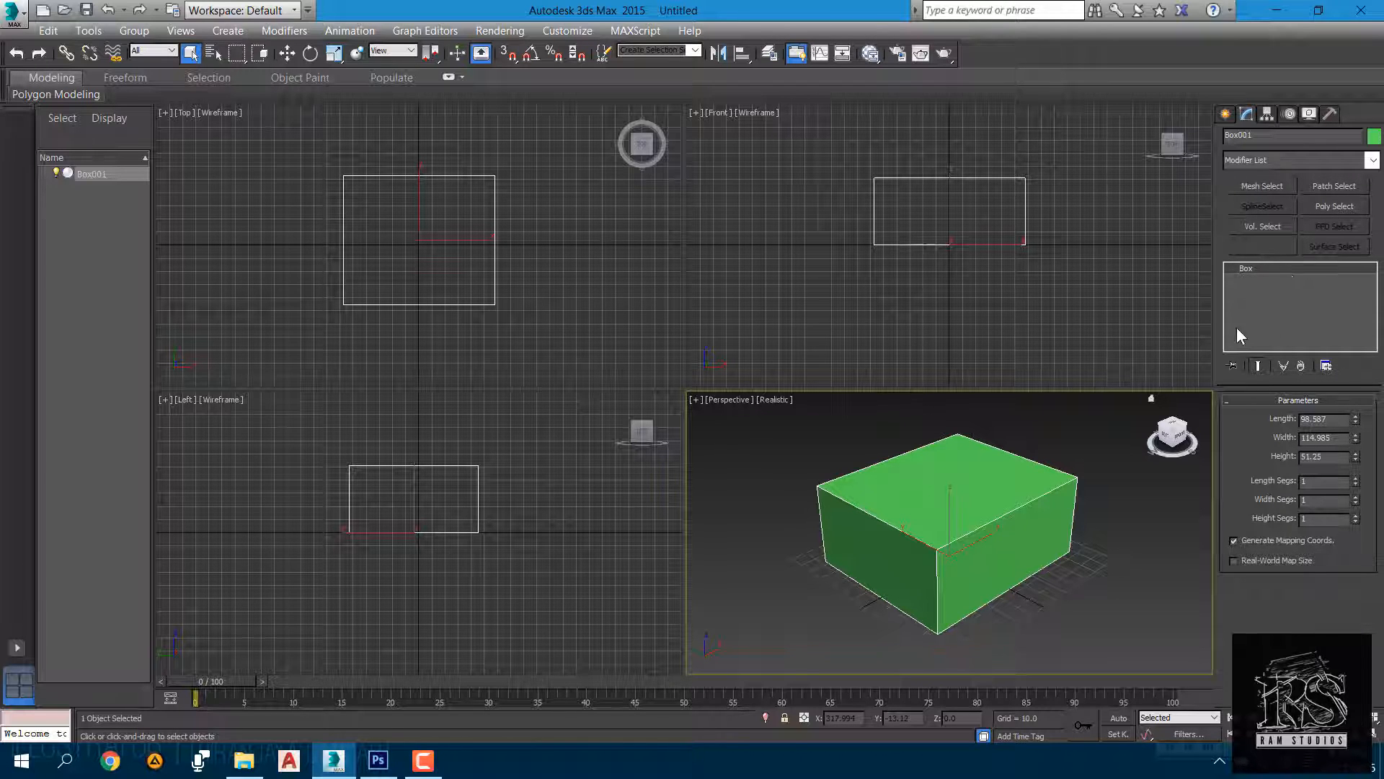
pyautogui.click(1262, 185)
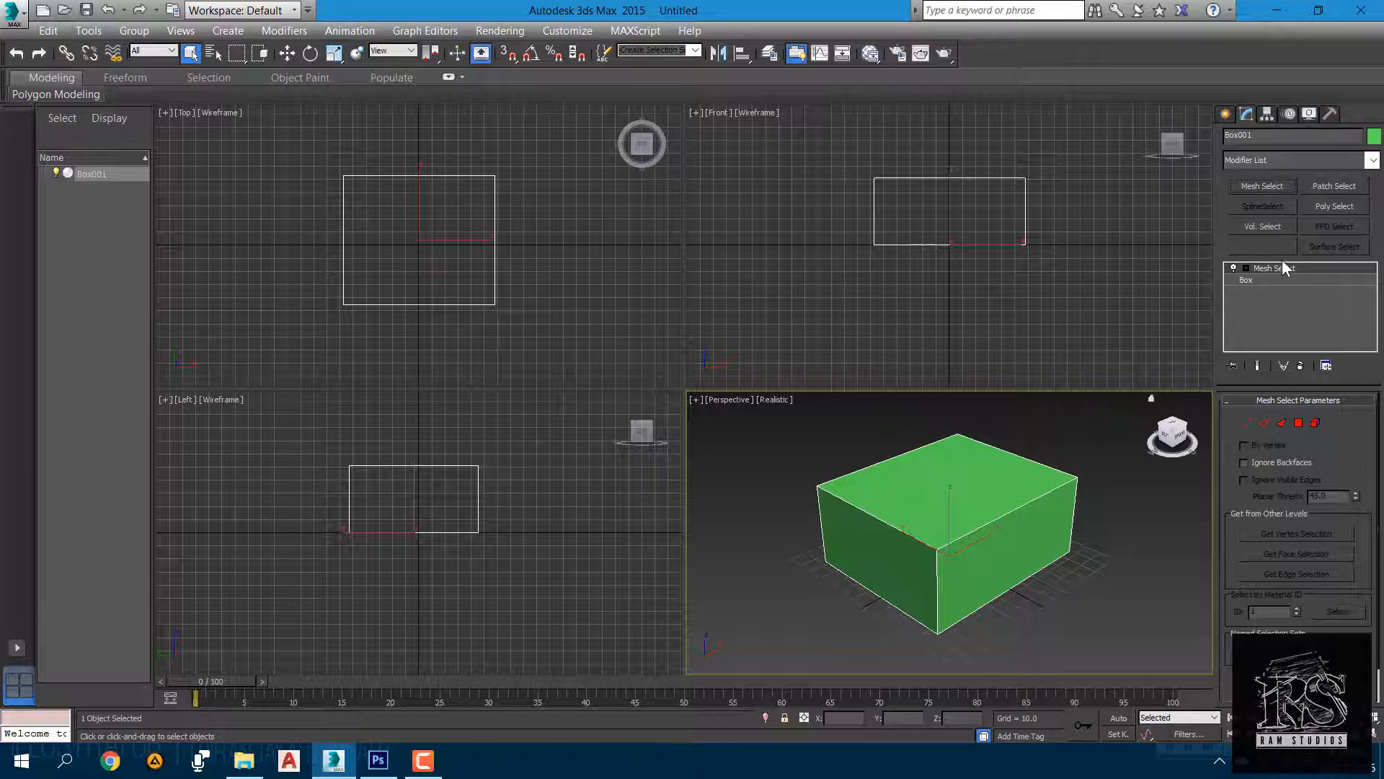
pyautogui.moveTo(1285, 278)
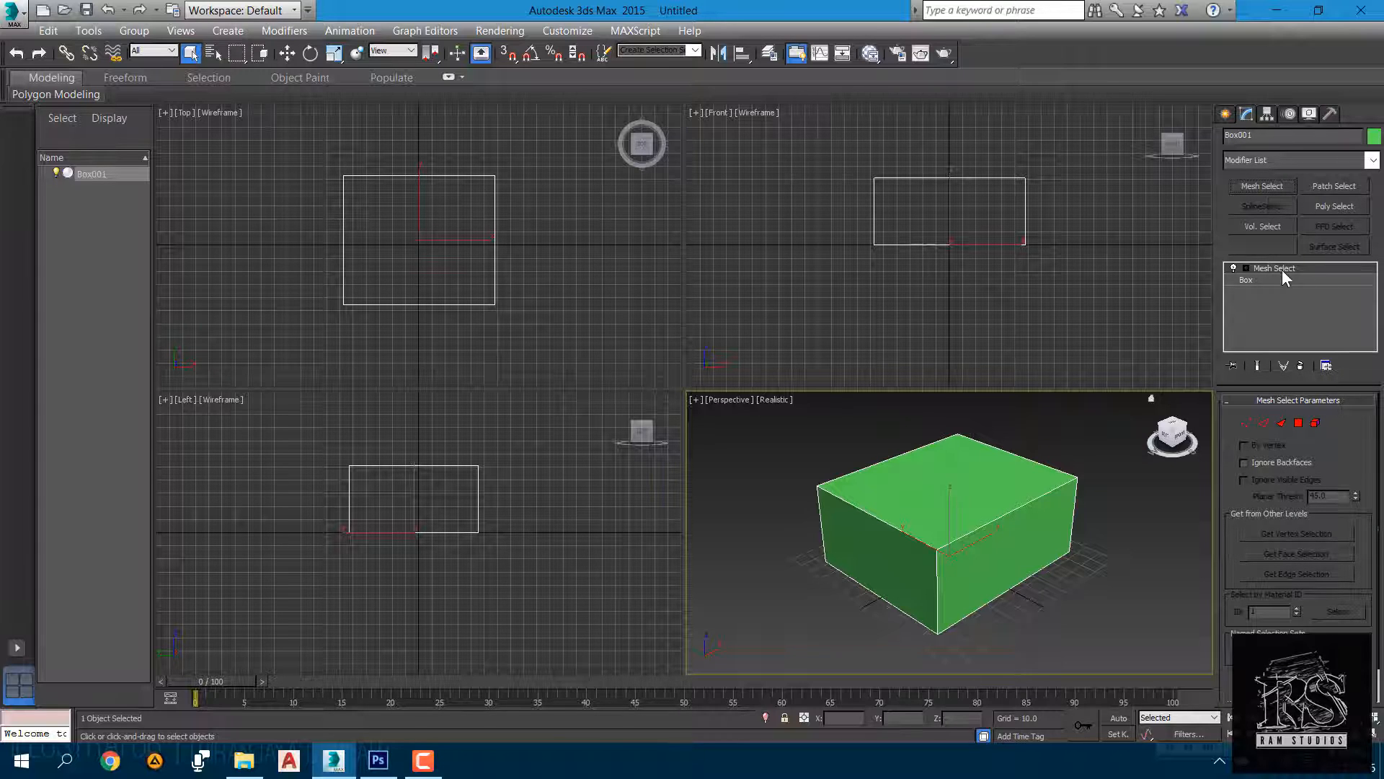
pyautogui.moveTo(1249, 168)
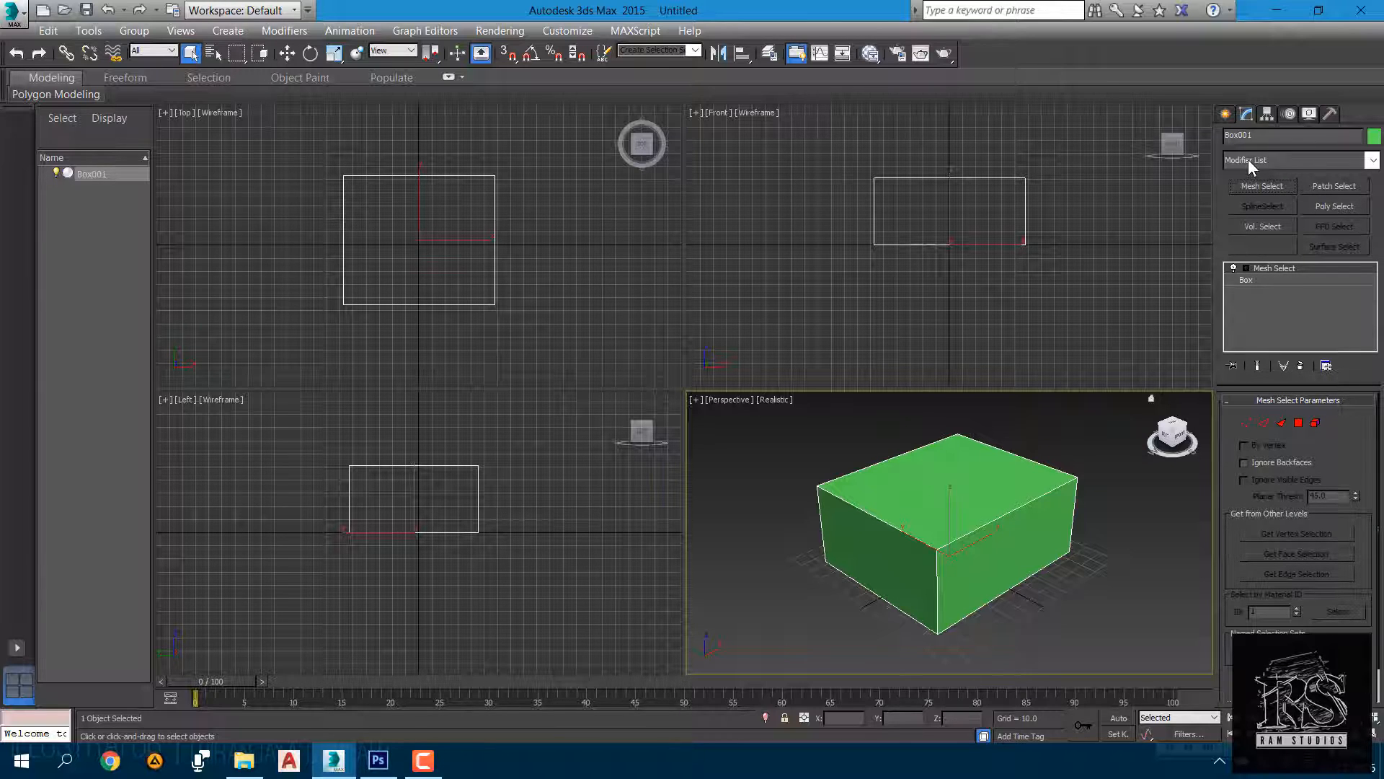
pyautogui.click(1246, 279)
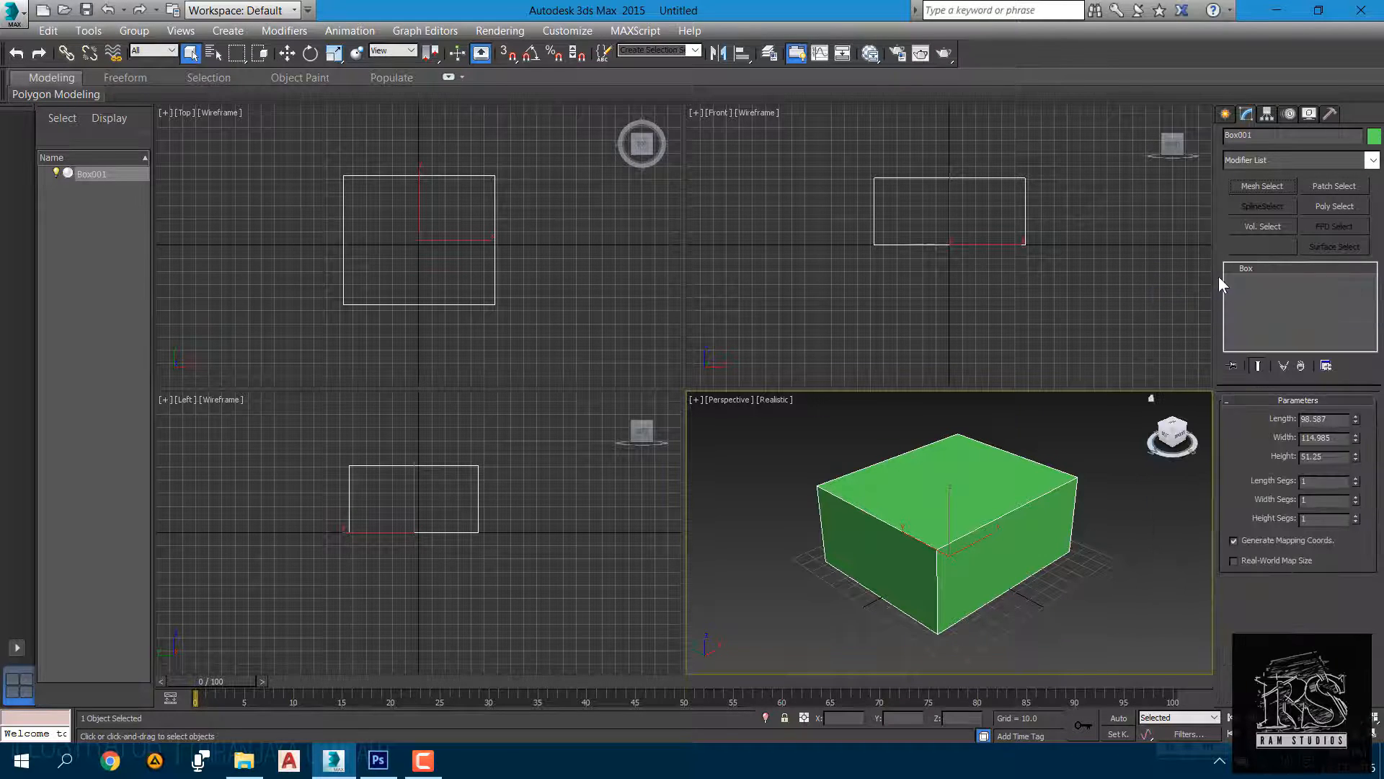
# Open the Configure Modifier Sets dialog from the modifier sets menu
pyautogui.click(1326, 365)
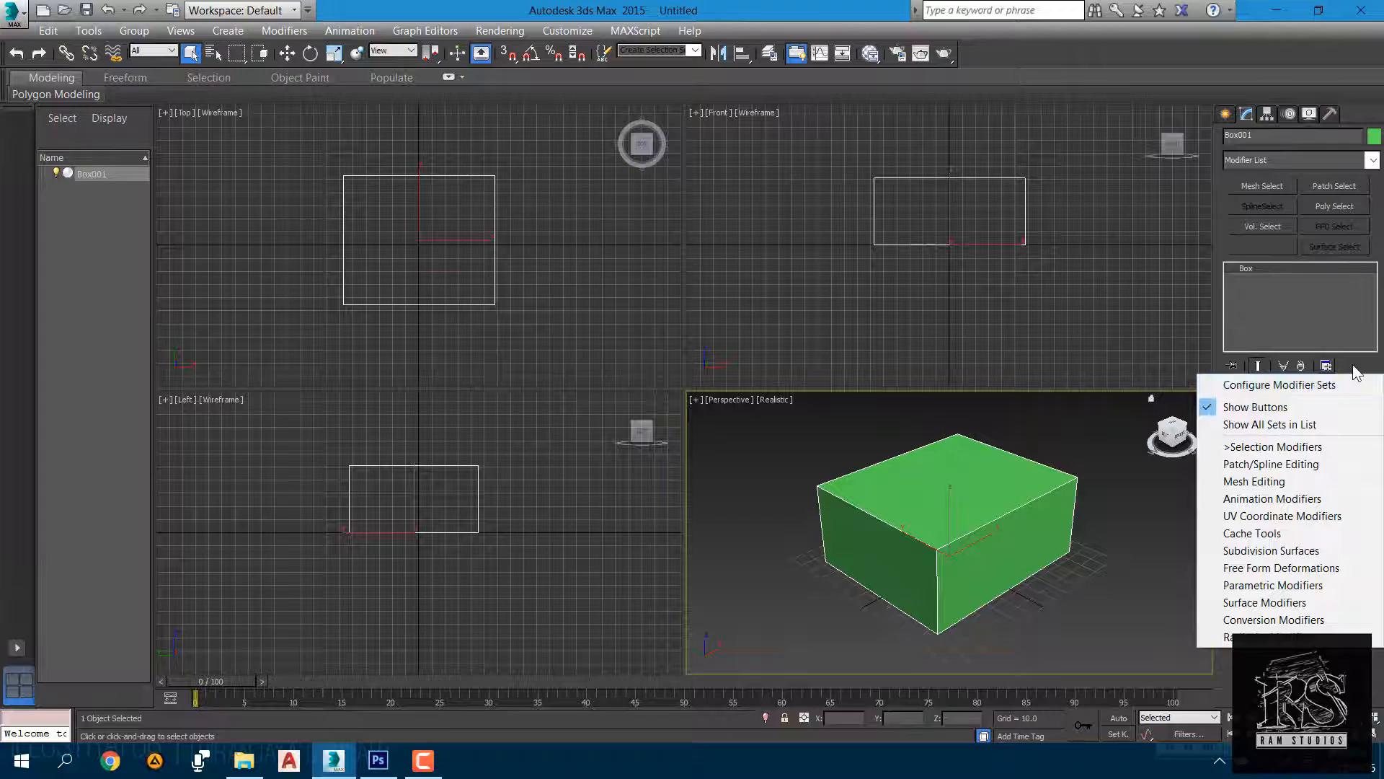
pyautogui.click(1327, 365)
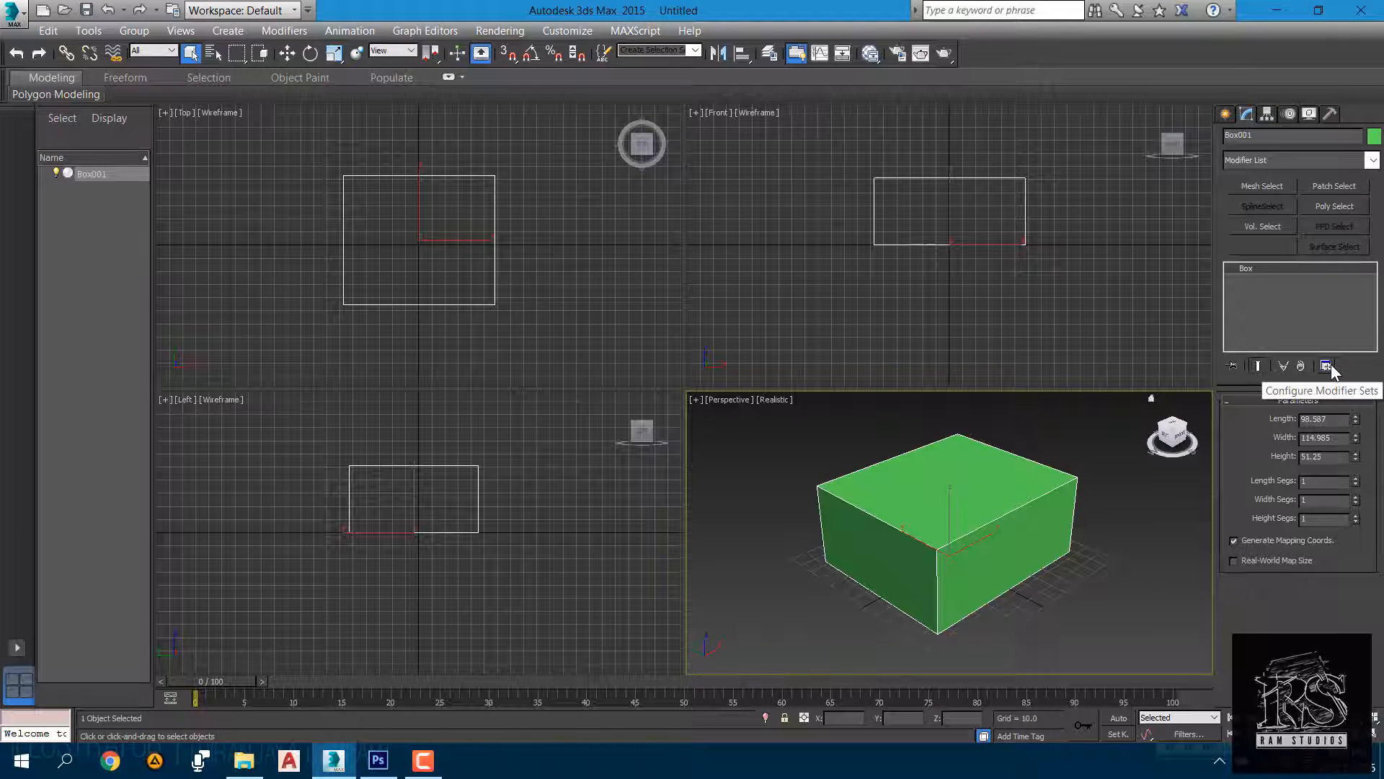
pyautogui.click(1325, 366)
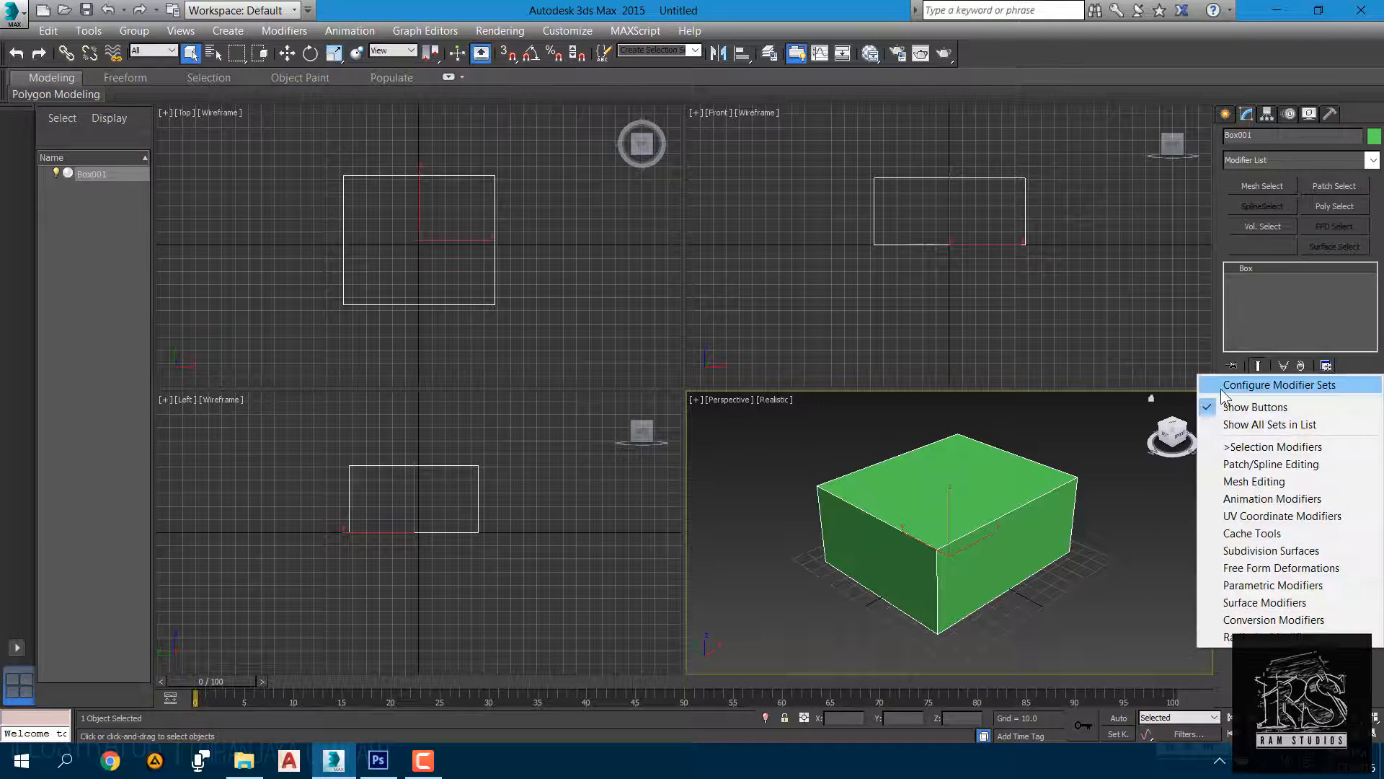
pyautogui.click(1277, 384)
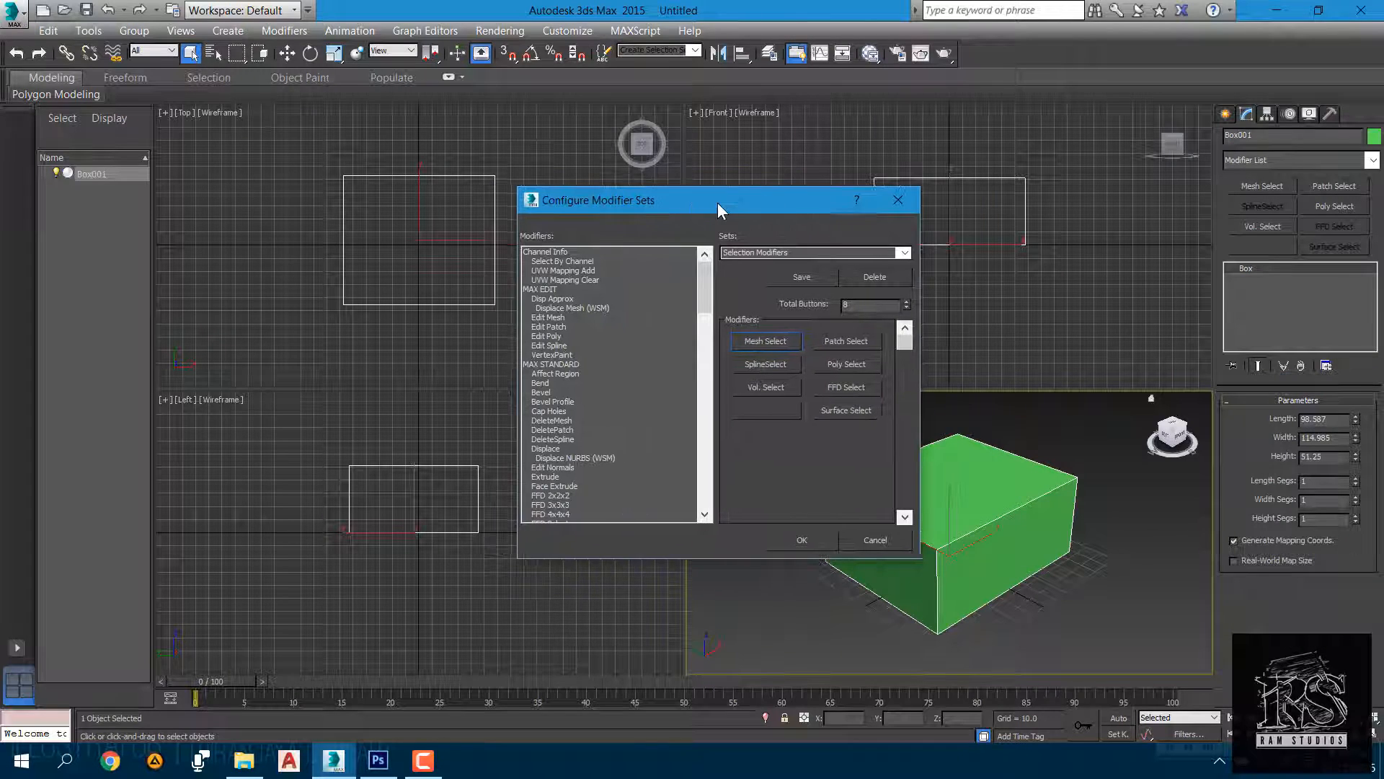
pyautogui.moveTo(895, 568)
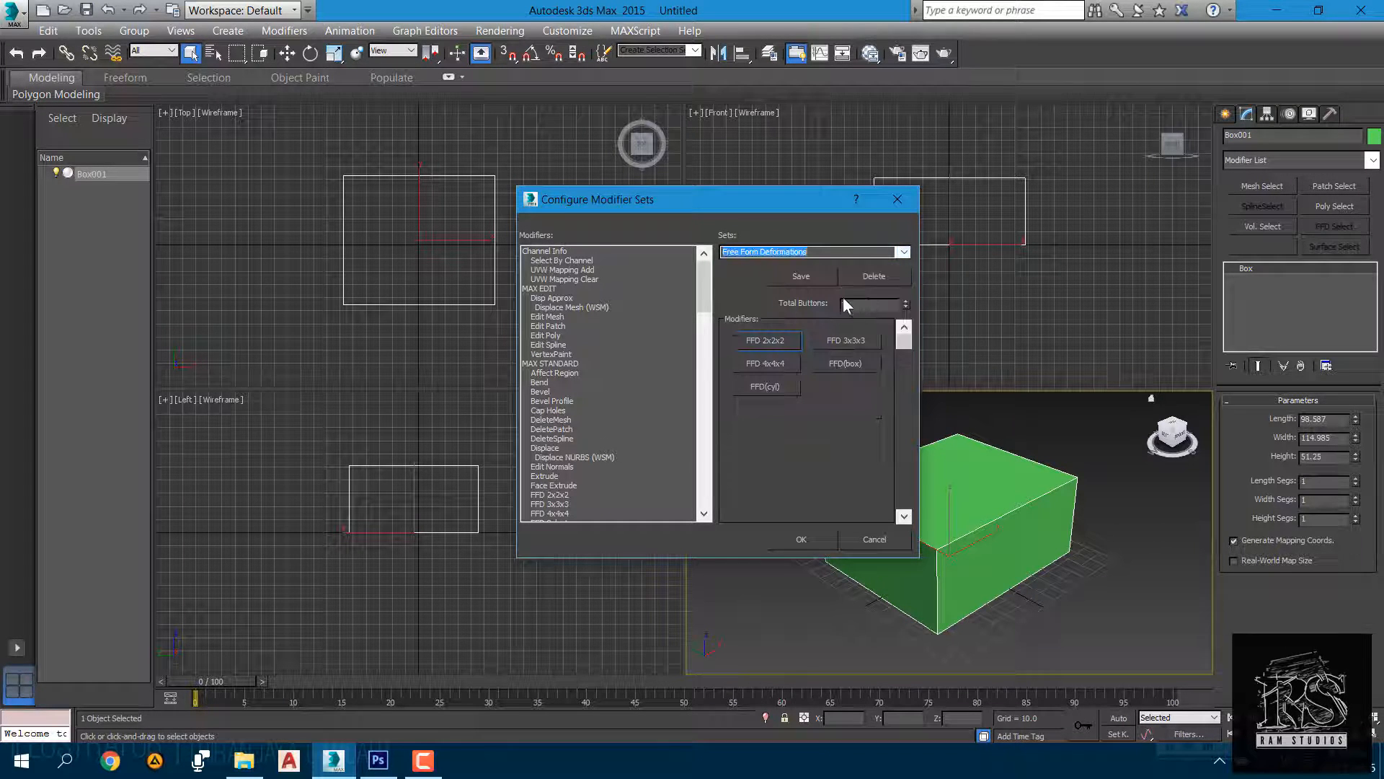
# Browse the Sets dropdown to a four-button set of HSDS, MeshSmooth, TurboSmooth, MapScaler
pyautogui.click(902, 252)
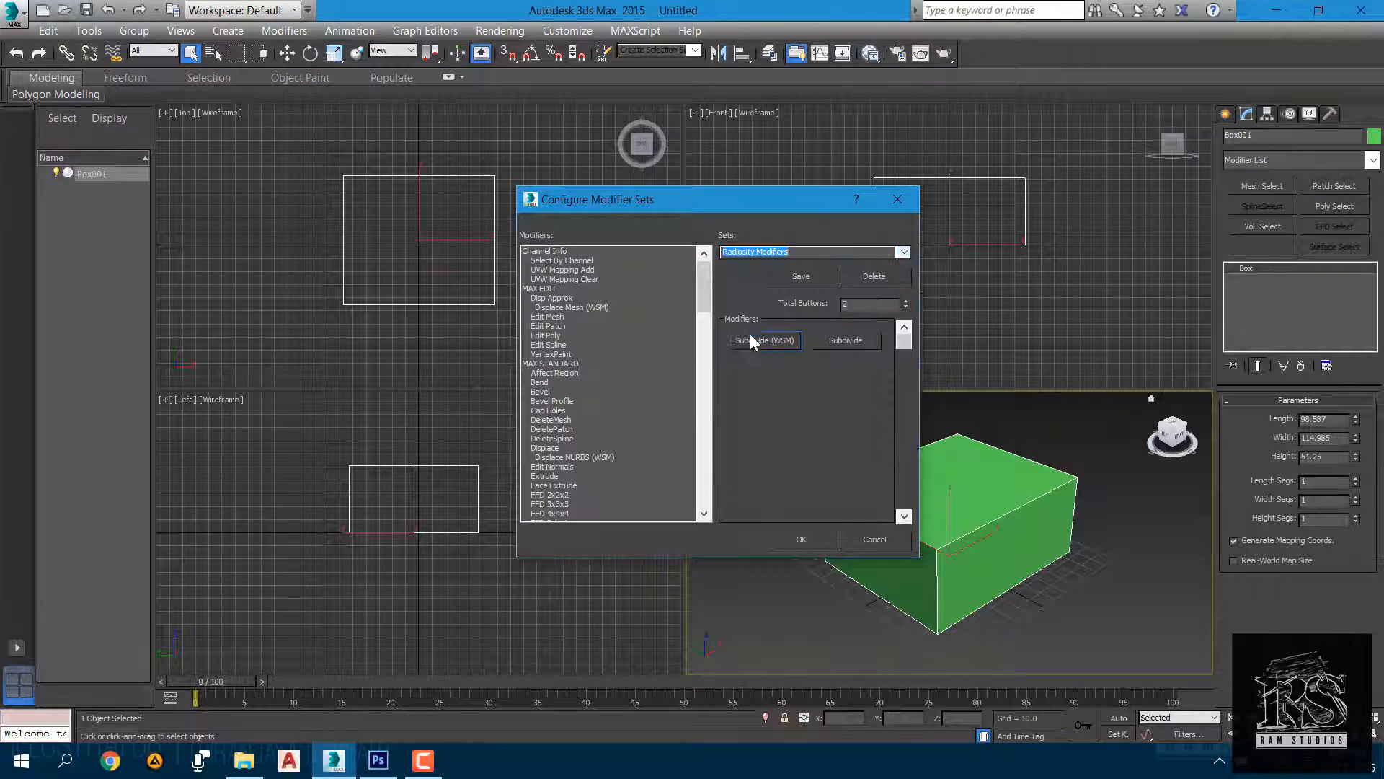
pyautogui.click(900, 252)
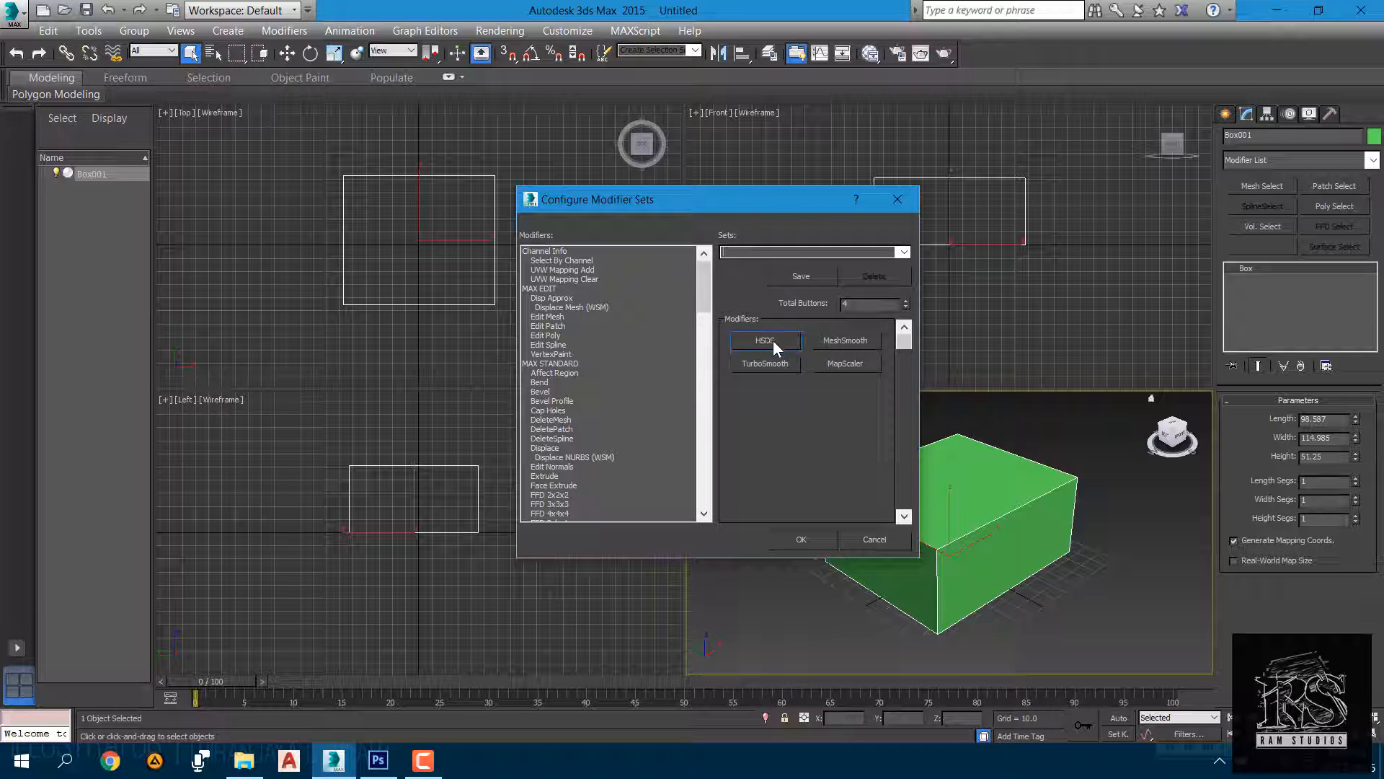
# Fill the button slots with Symmetry, MeshSmooth, TurboSmooth and UVW Map
pyautogui.click(551, 401)
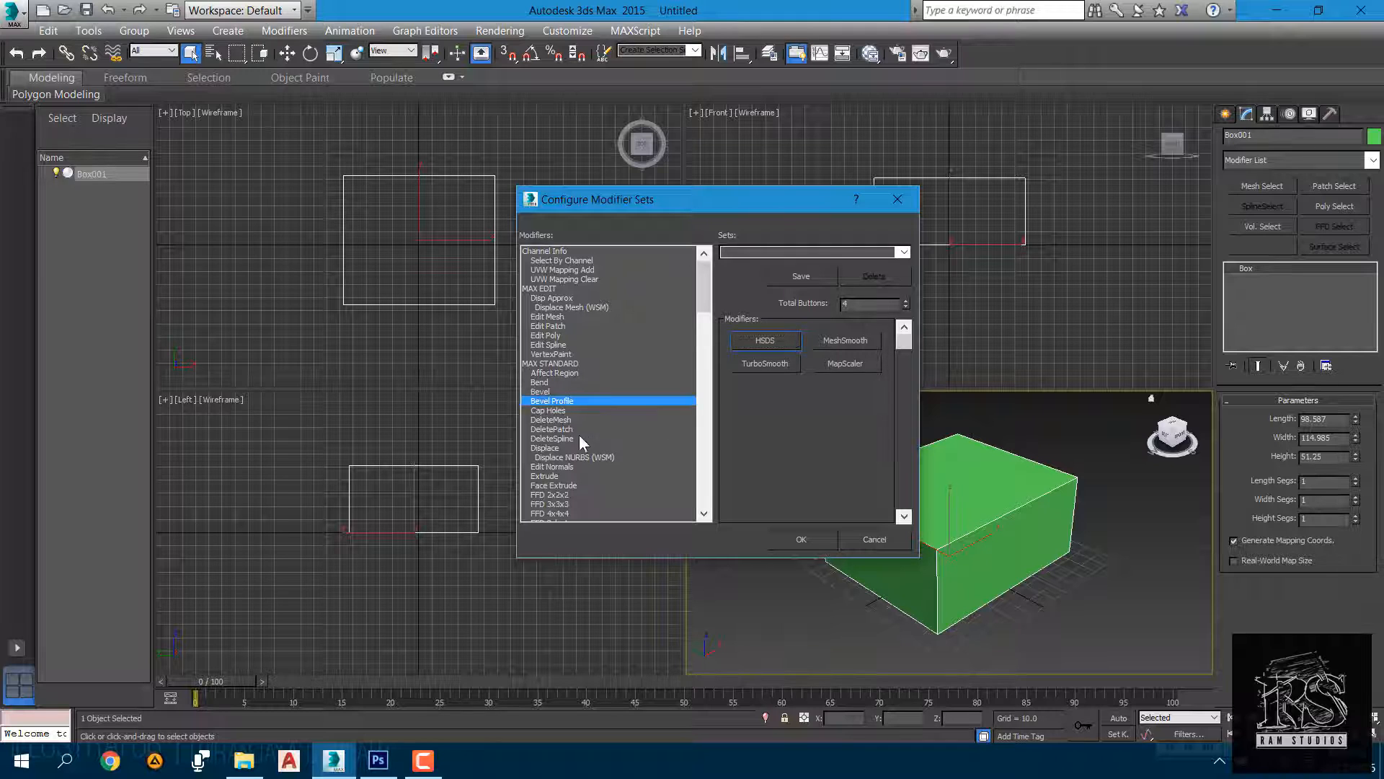
pyautogui.scroll(-3)
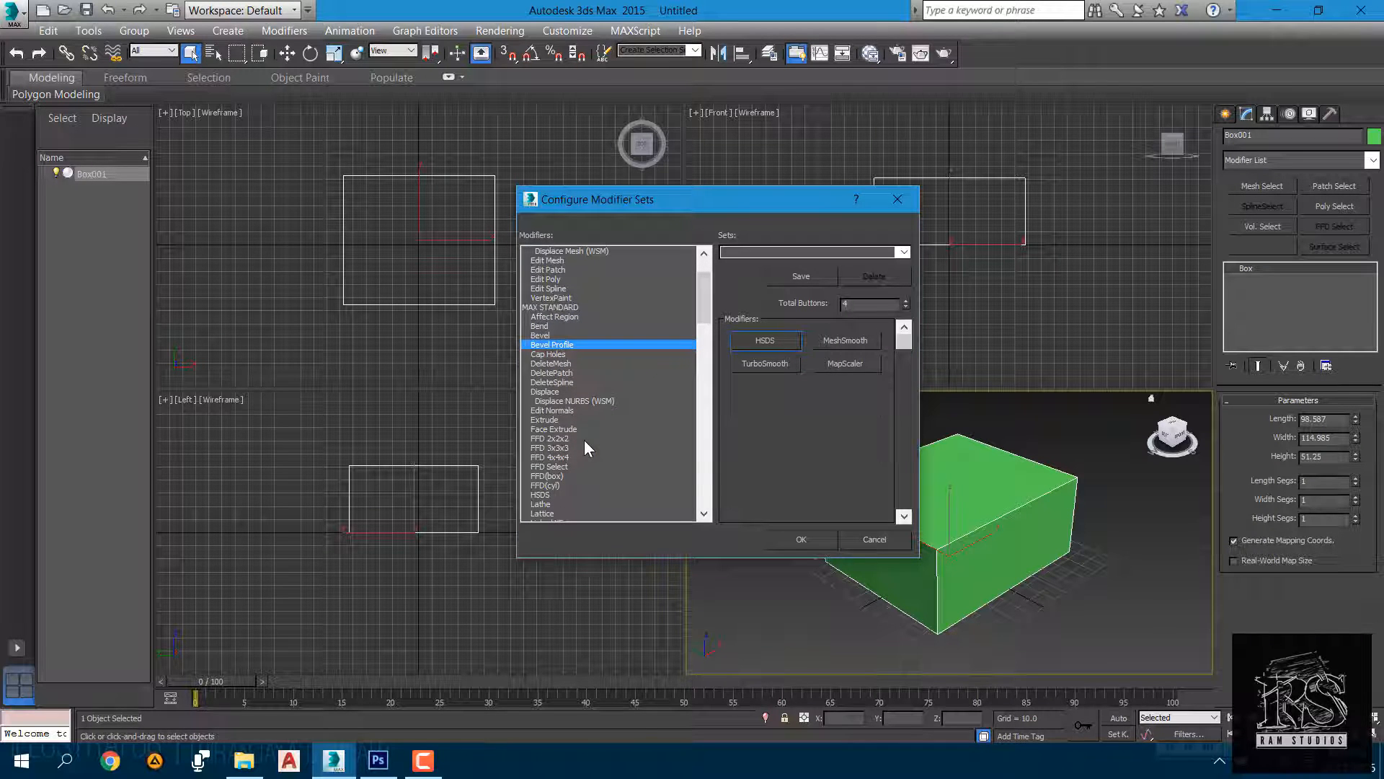
pyautogui.scroll(-3)
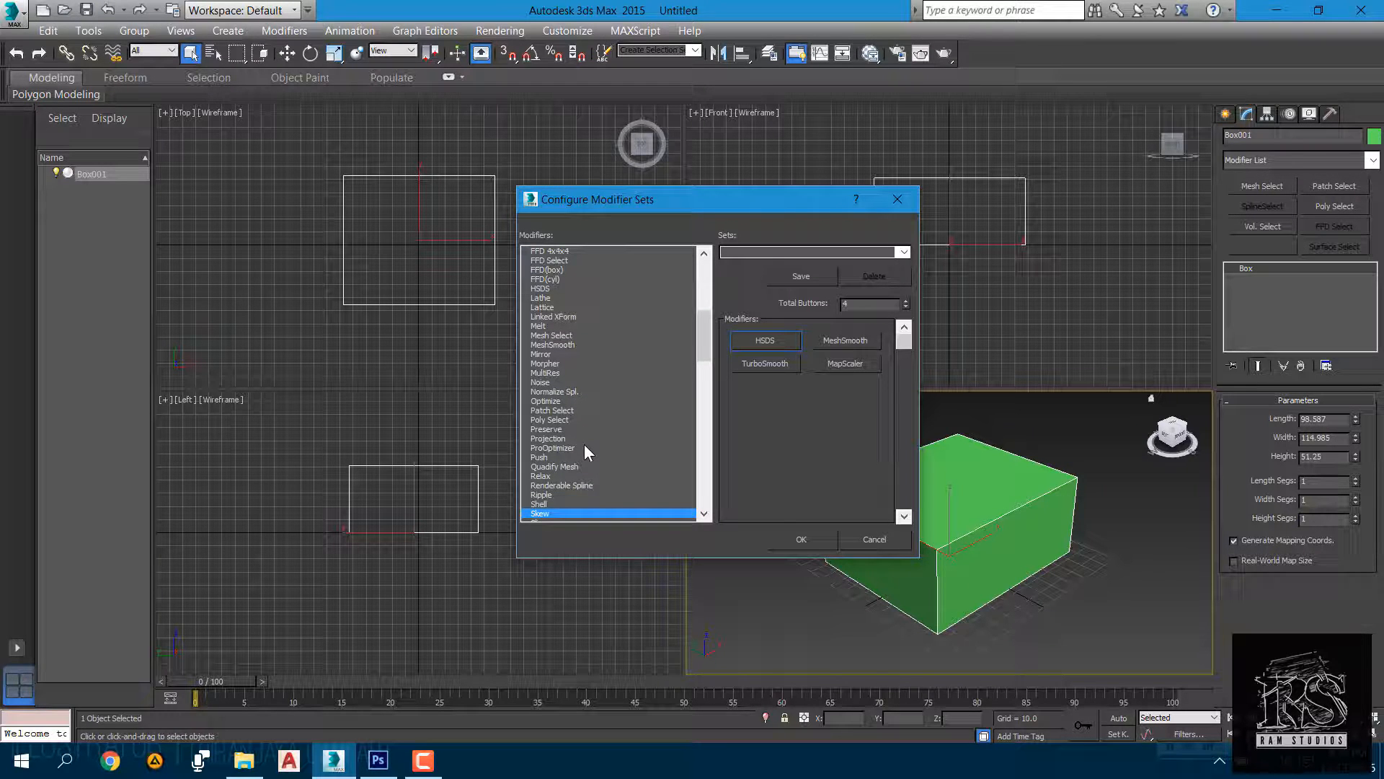
pyautogui.scroll(-3)
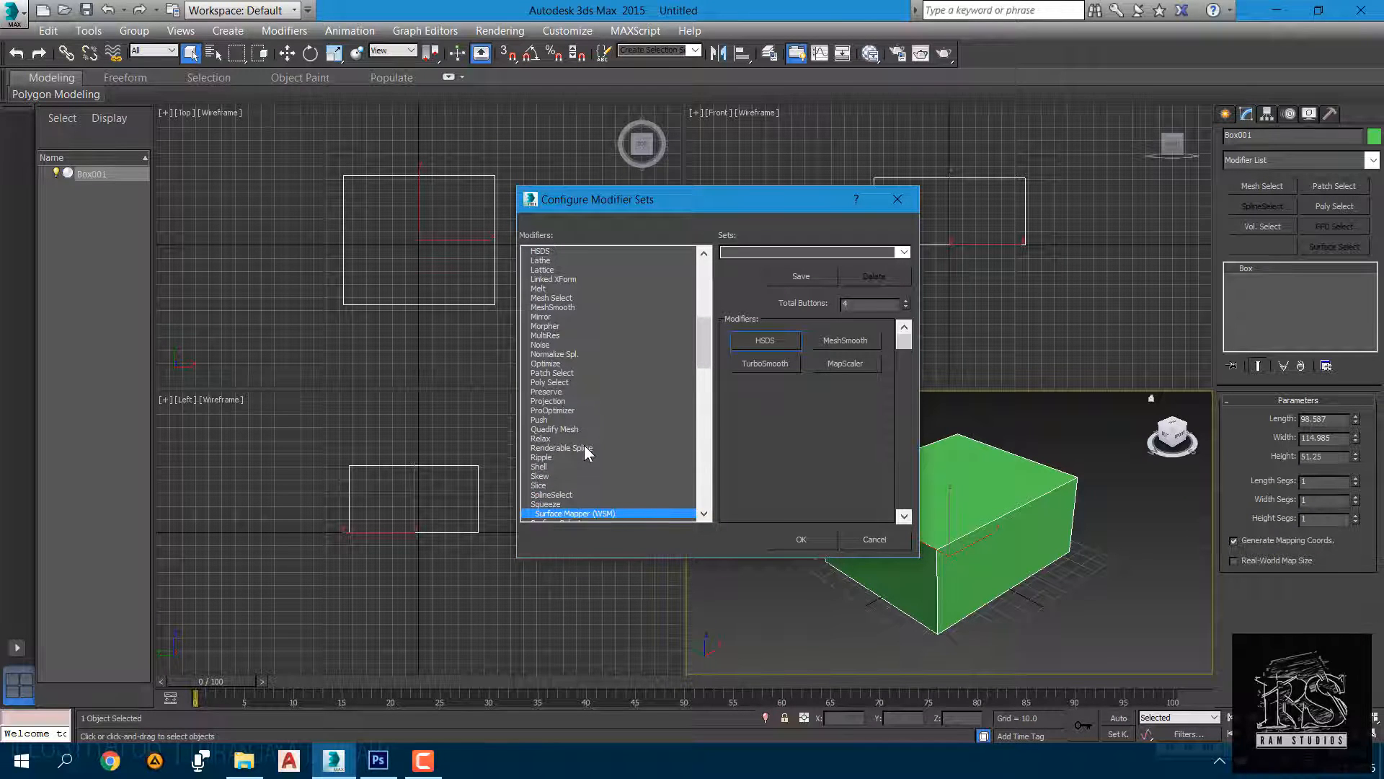
pyautogui.scroll(-3)
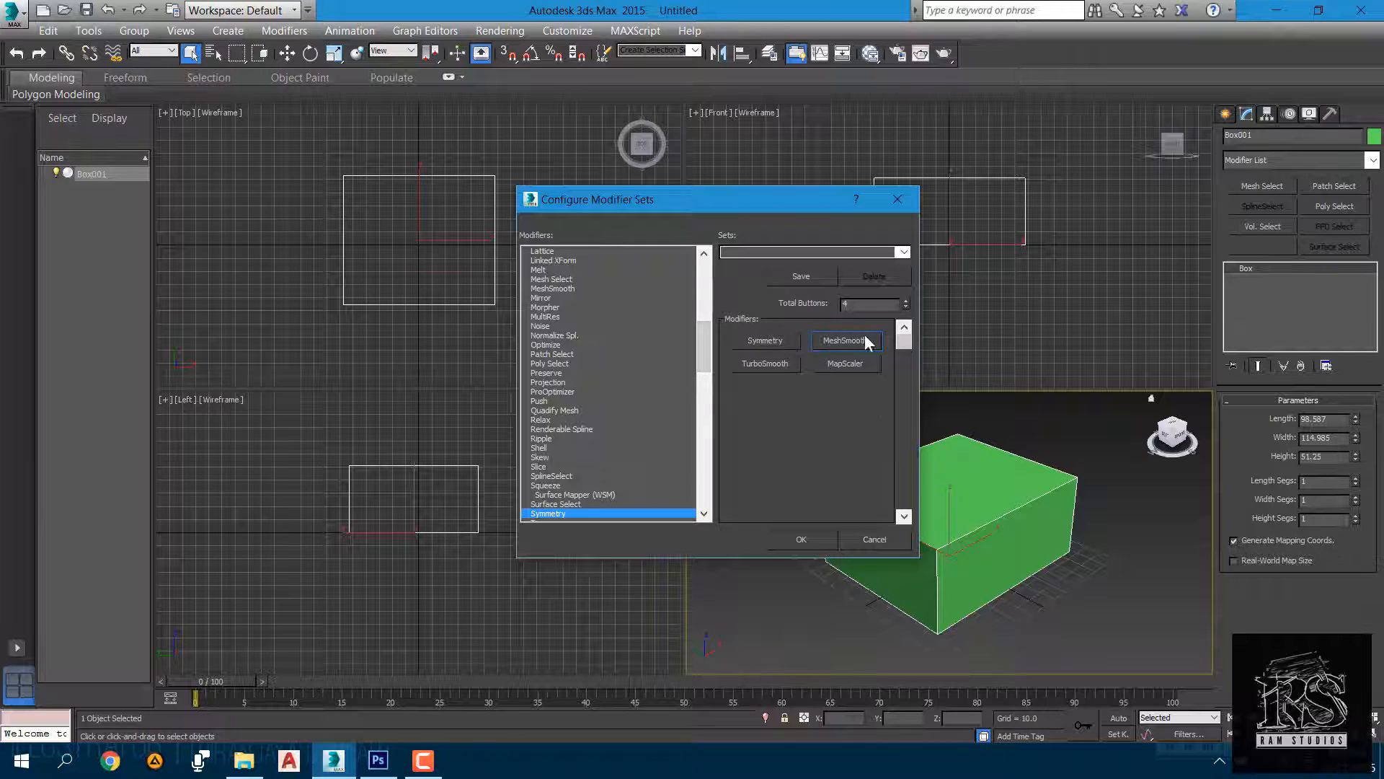
pyautogui.moveTo(726, 369)
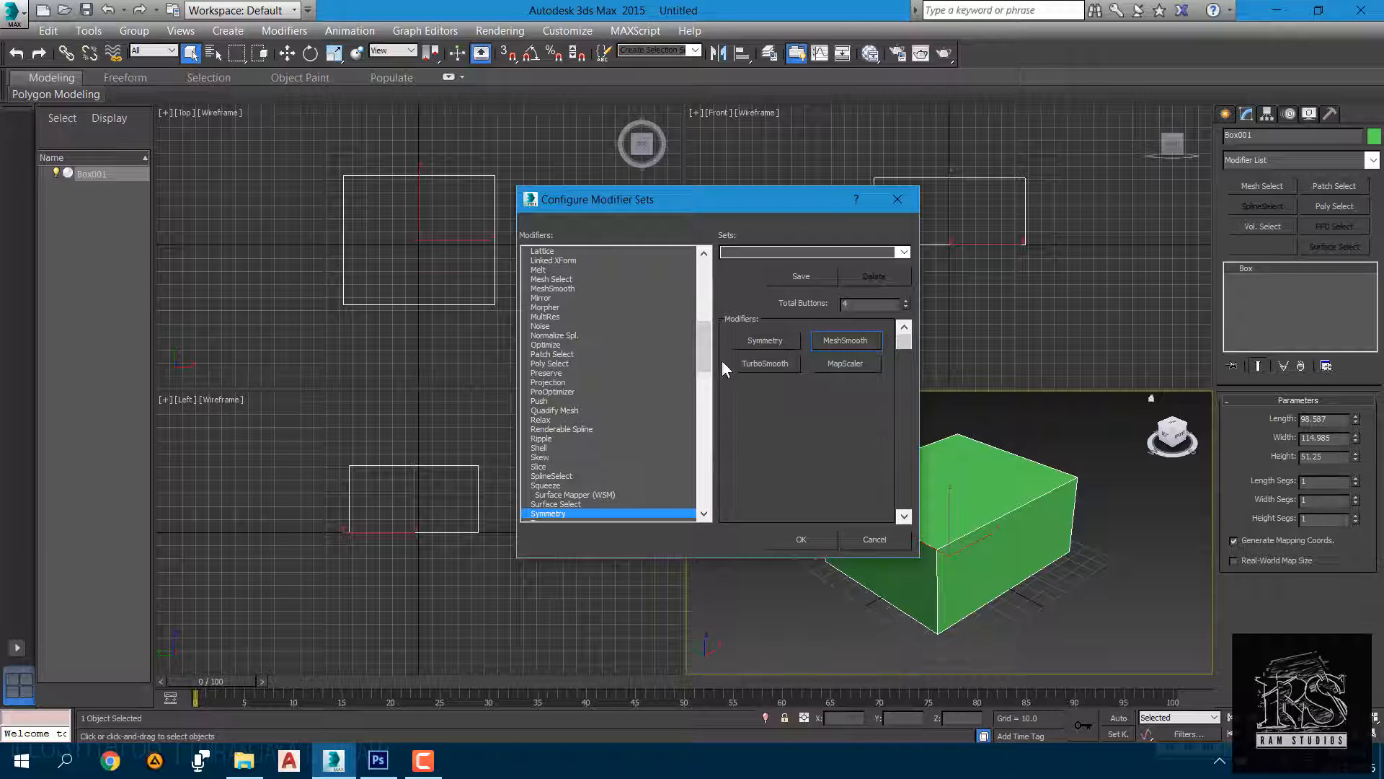
pyautogui.moveTo(770, 437)
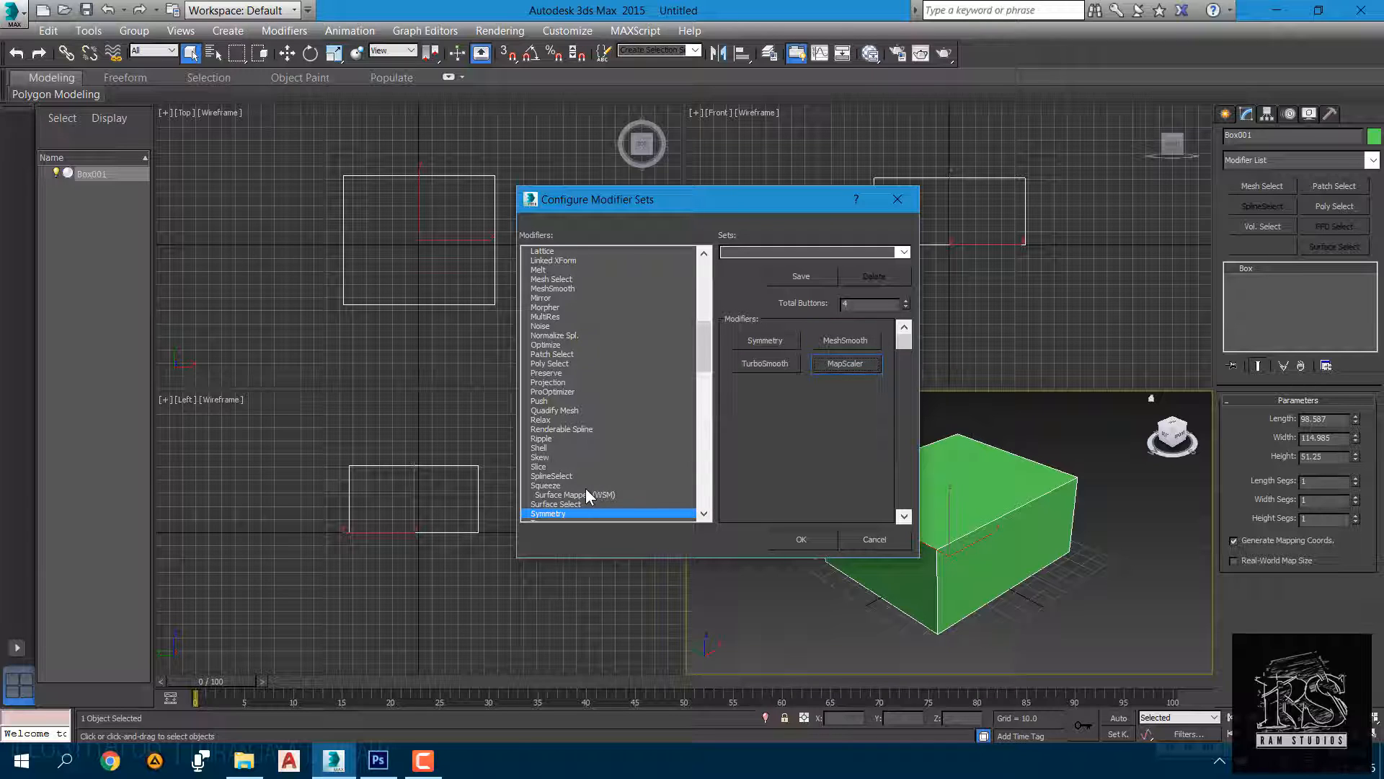
pyautogui.scroll(-3)
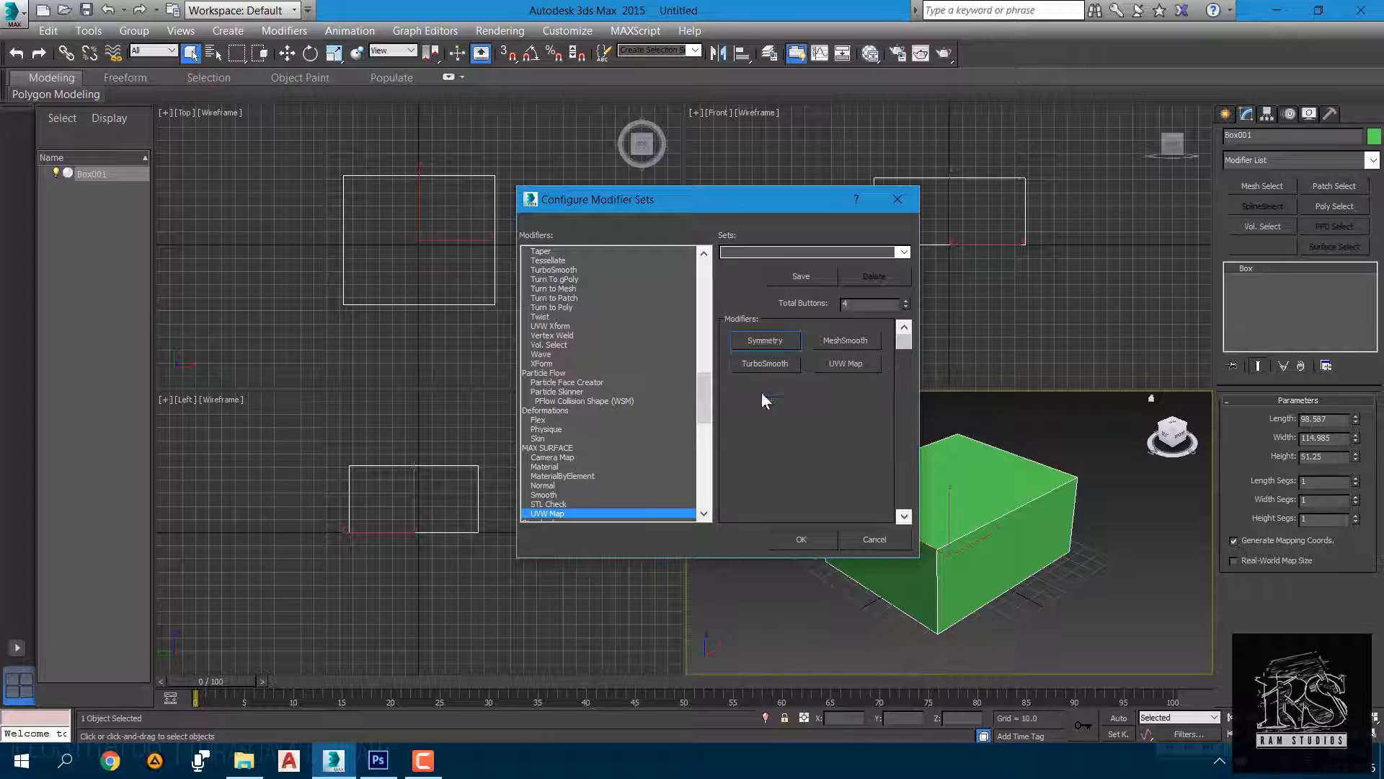
pyautogui.moveTo(843, 426)
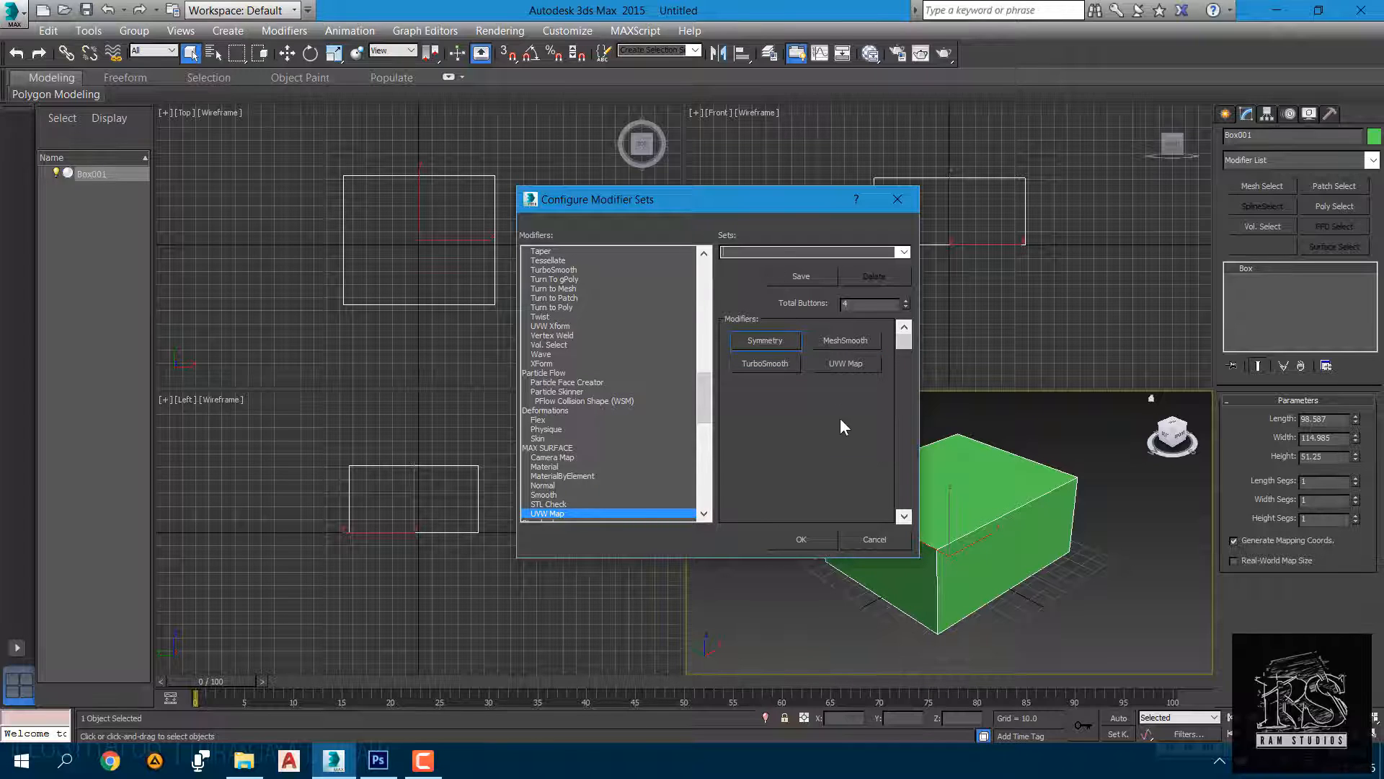
# Name the set 'My' and confirm the Configure Modifier Sets dialog
pyautogui.write('My')
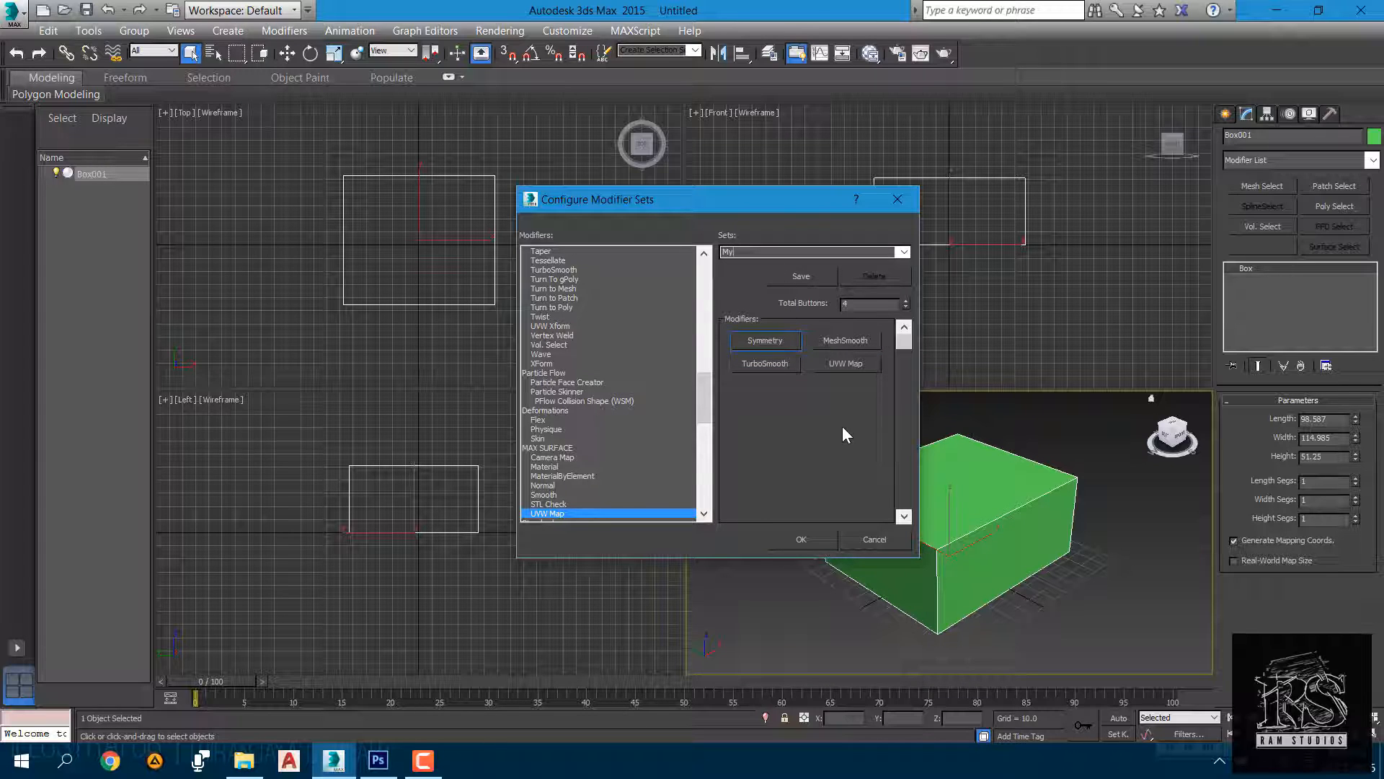
pyautogui.moveTo(799, 287)
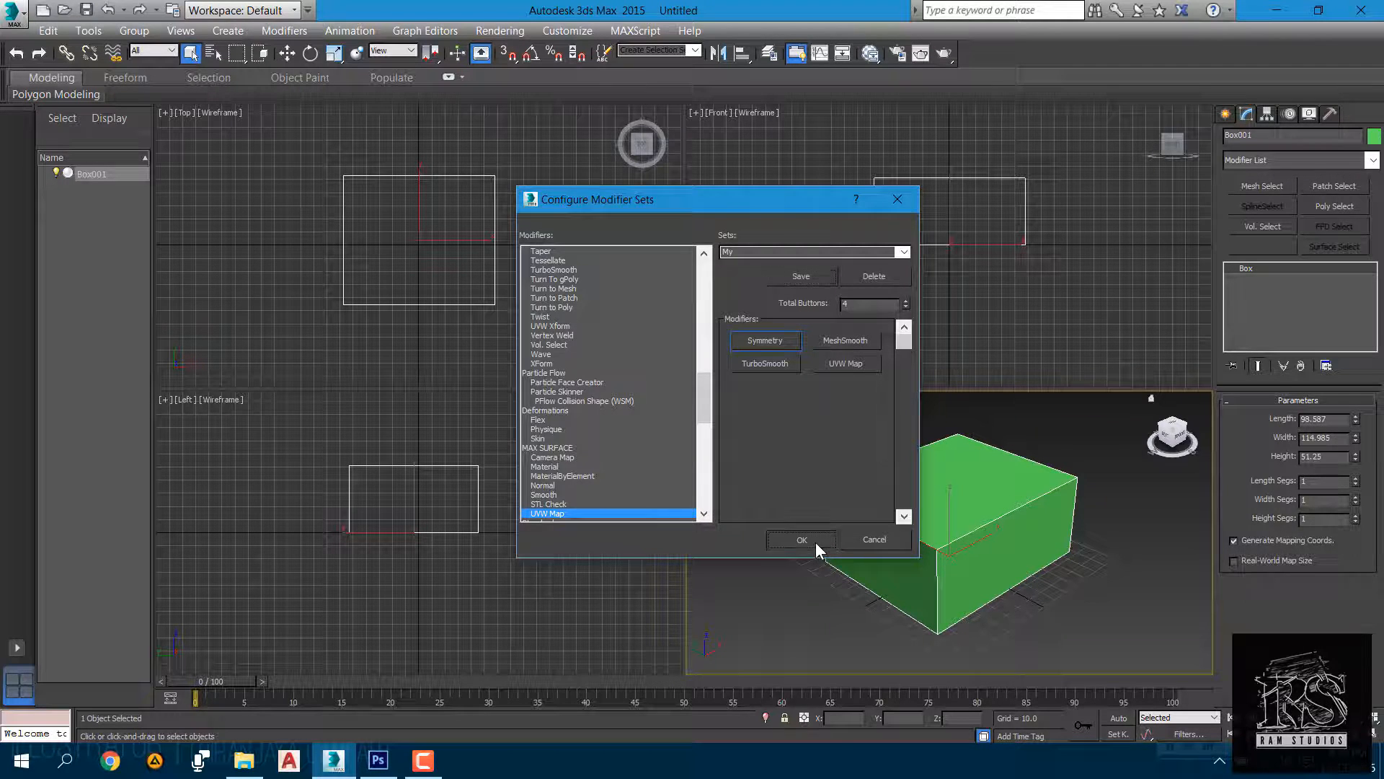
pyautogui.click(799, 539)
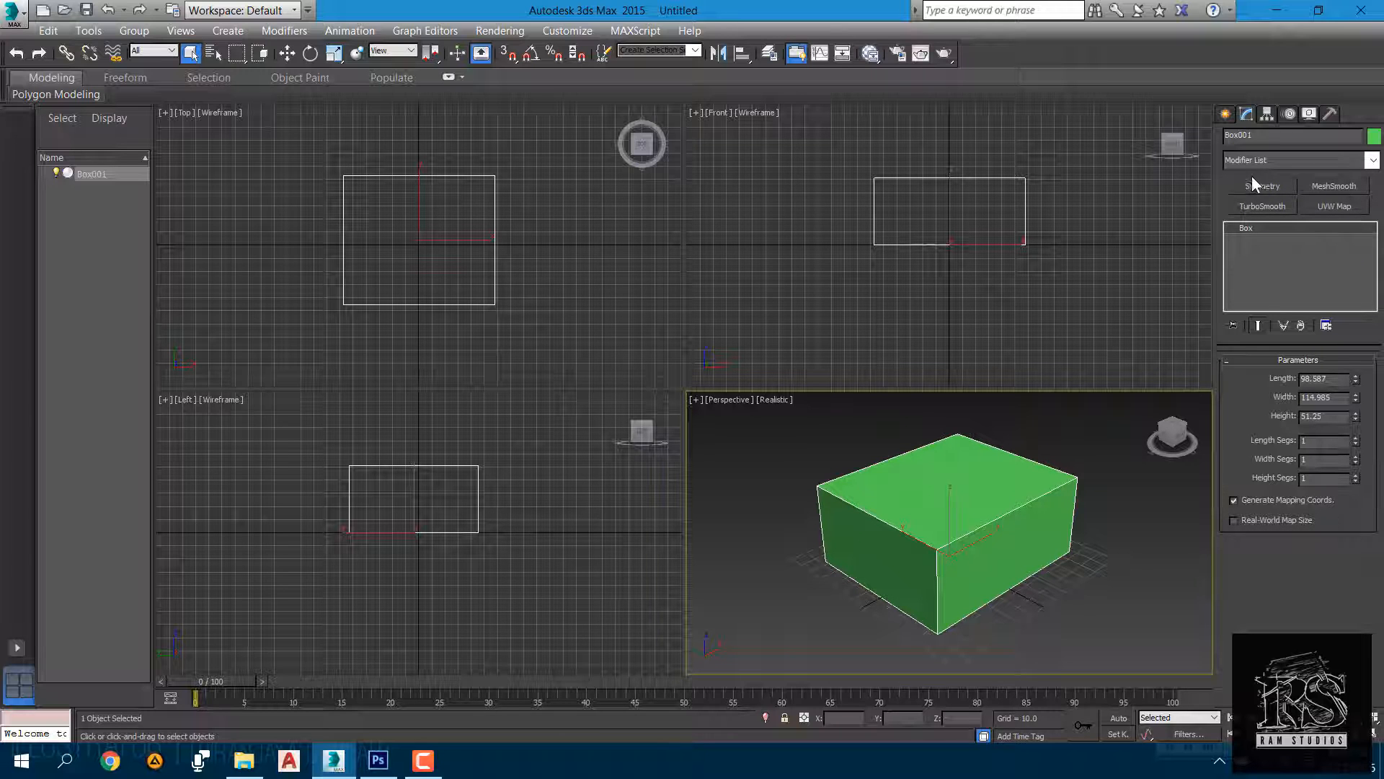
pyautogui.moveTo(1326, 325)
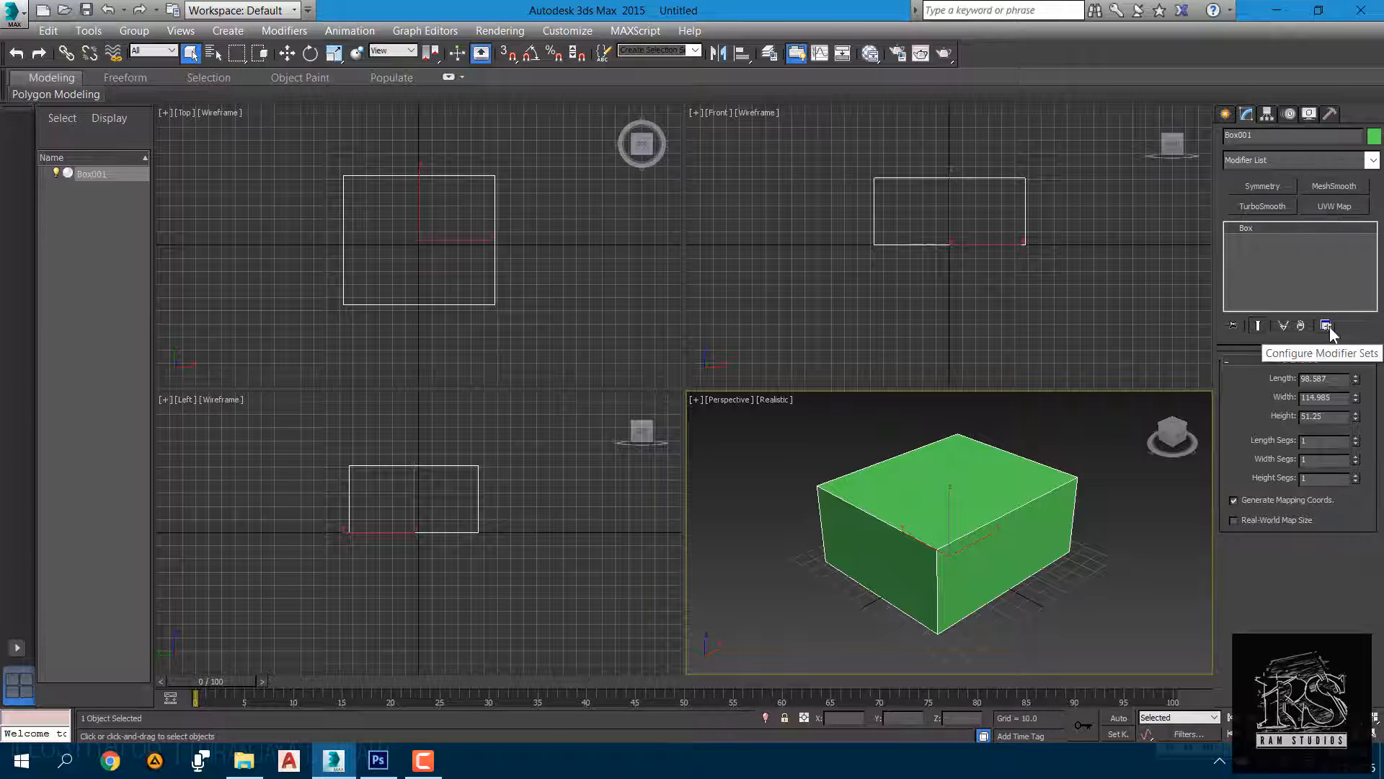
# Switch the modifier set to Cache Tools, back to My, then turn off Show Buttons
pyautogui.click(1325, 325)
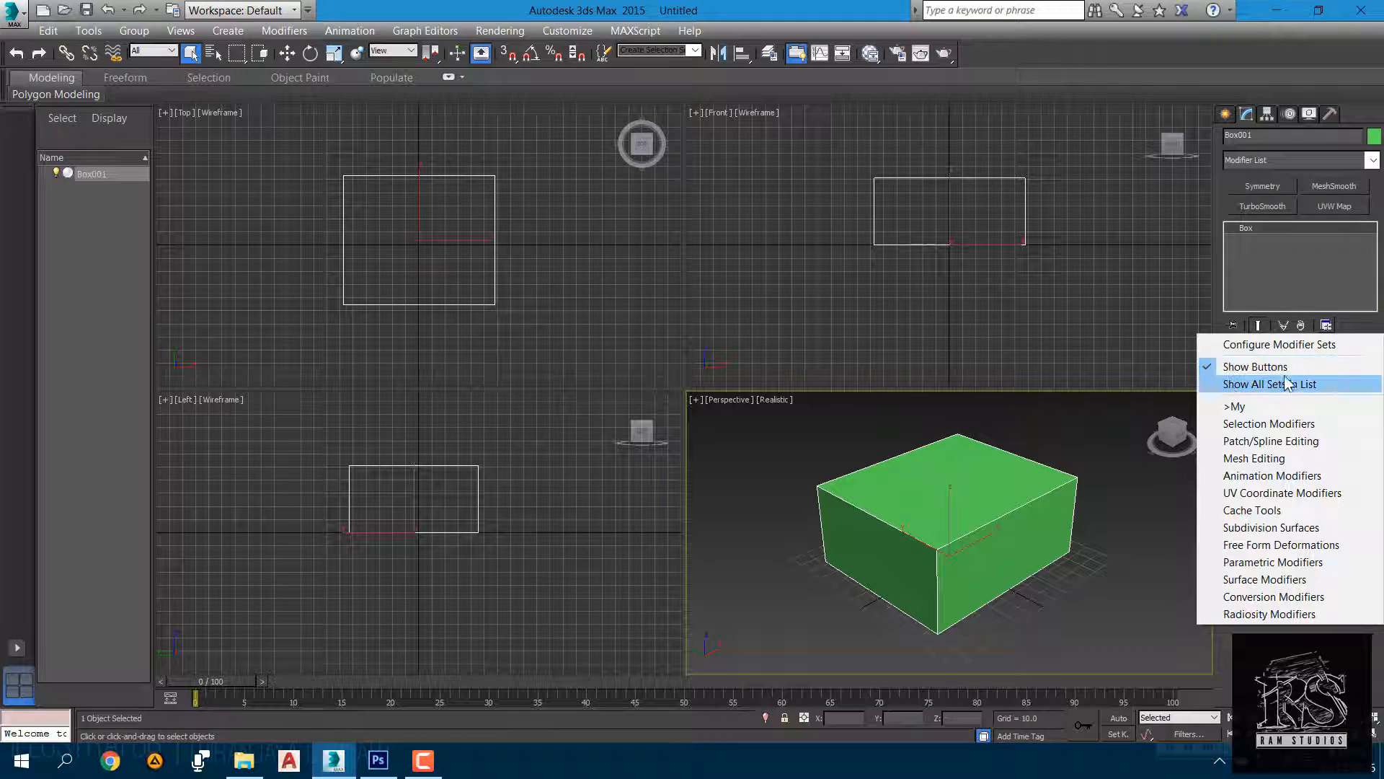
pyautogui.moveTo(1251, 509)
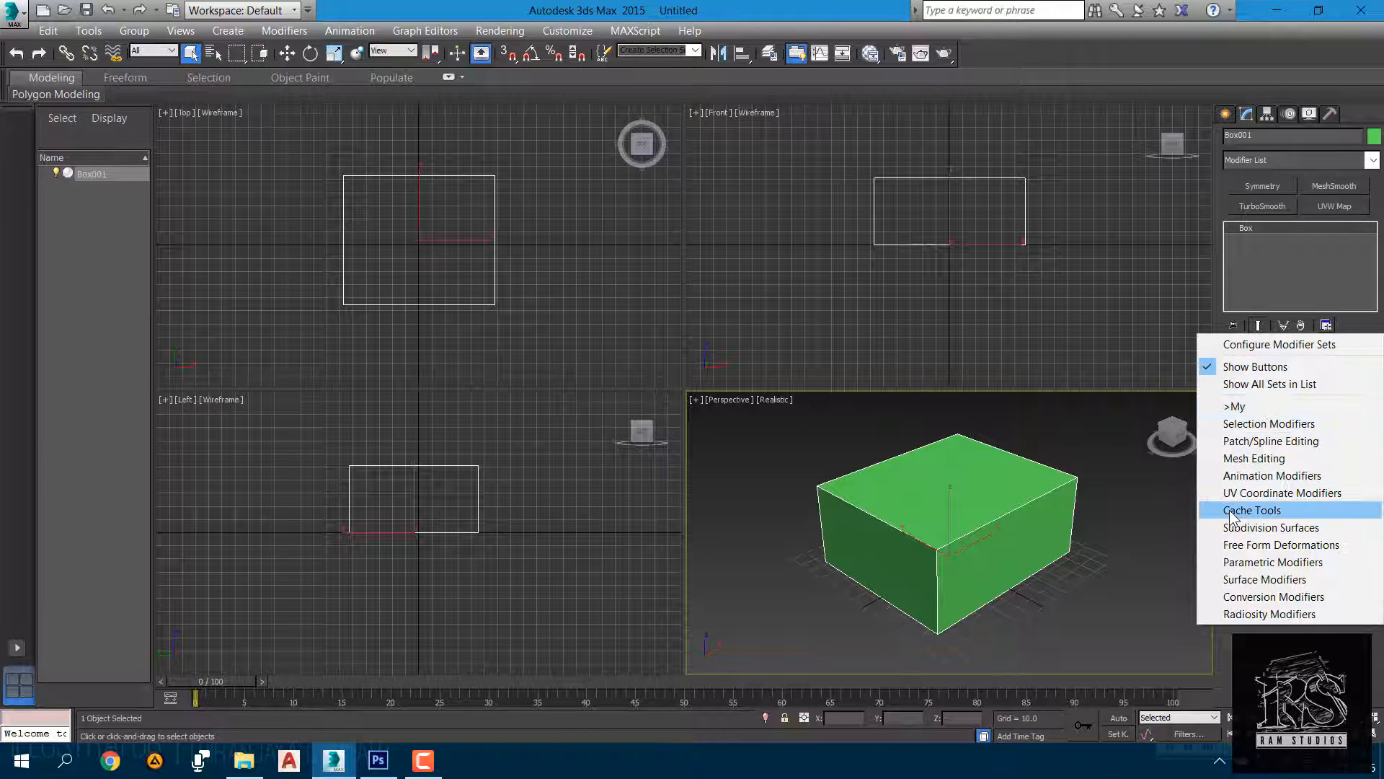
pyautogui.click(1326, 307)
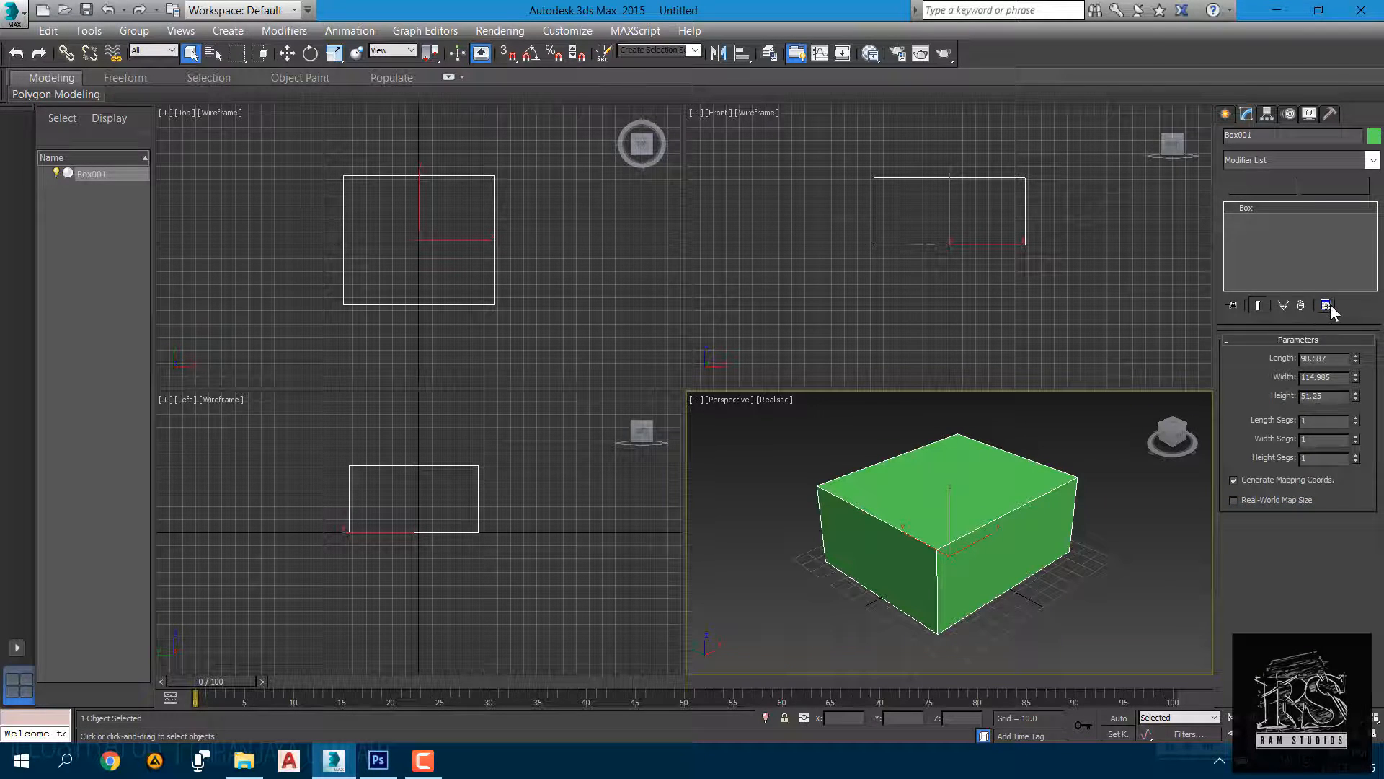
pyautogui.click(1325, 306)
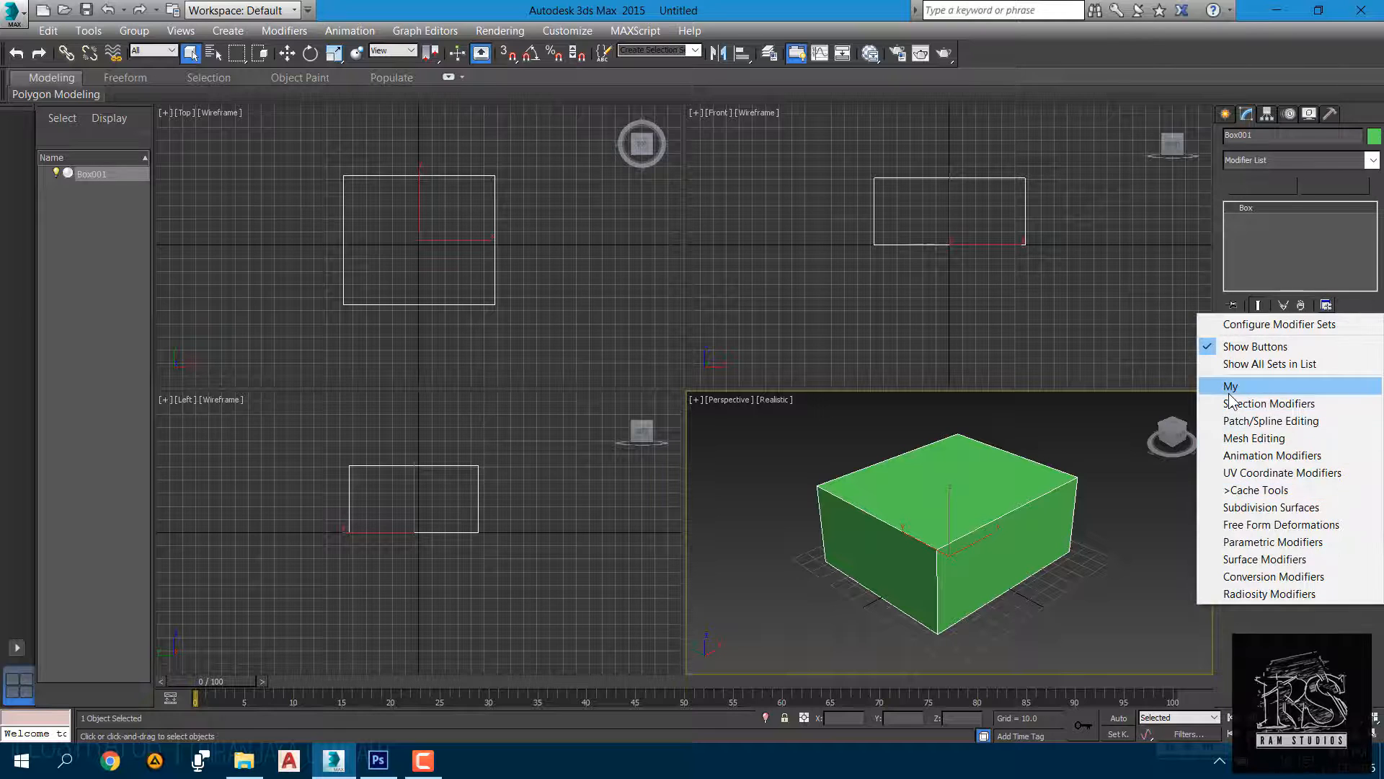
pyautogui.click(1231, 386)
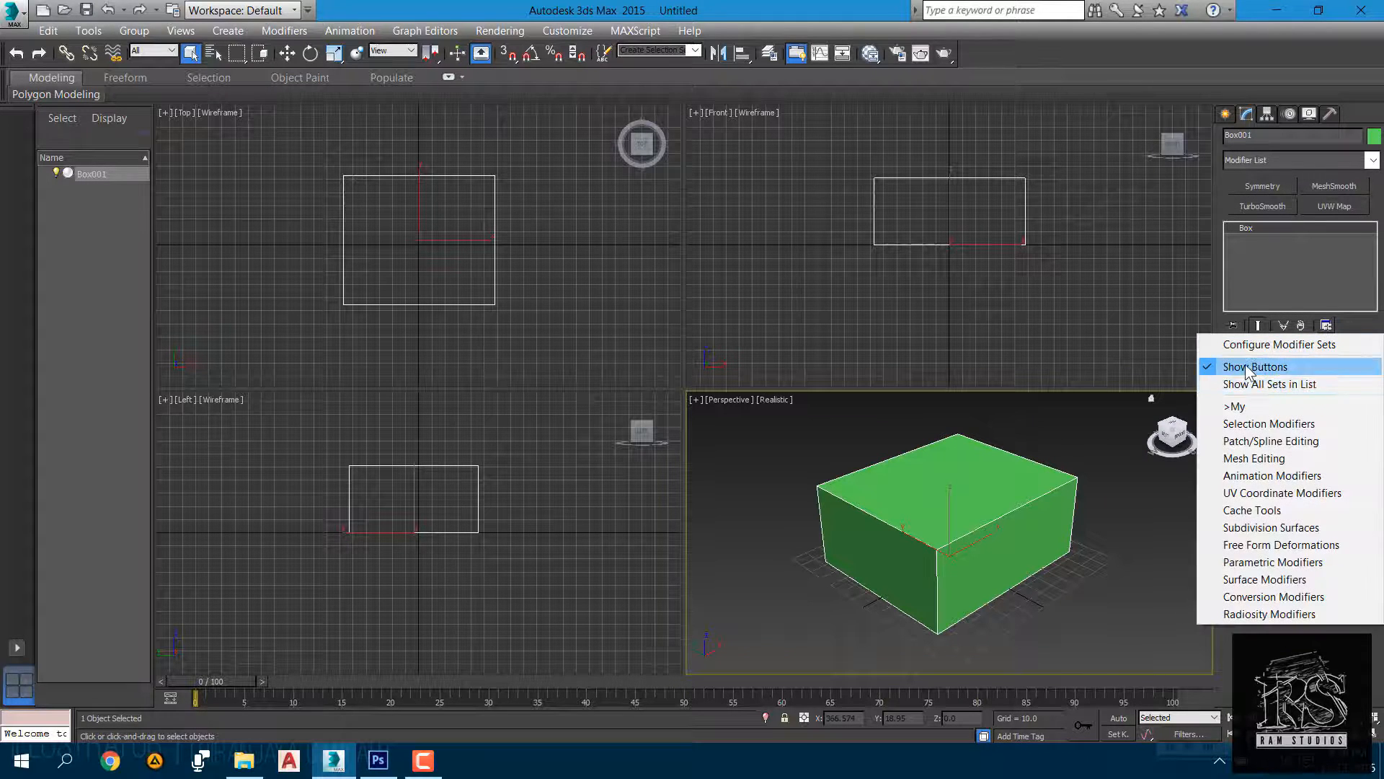
pyautogui.click(1255, 366)
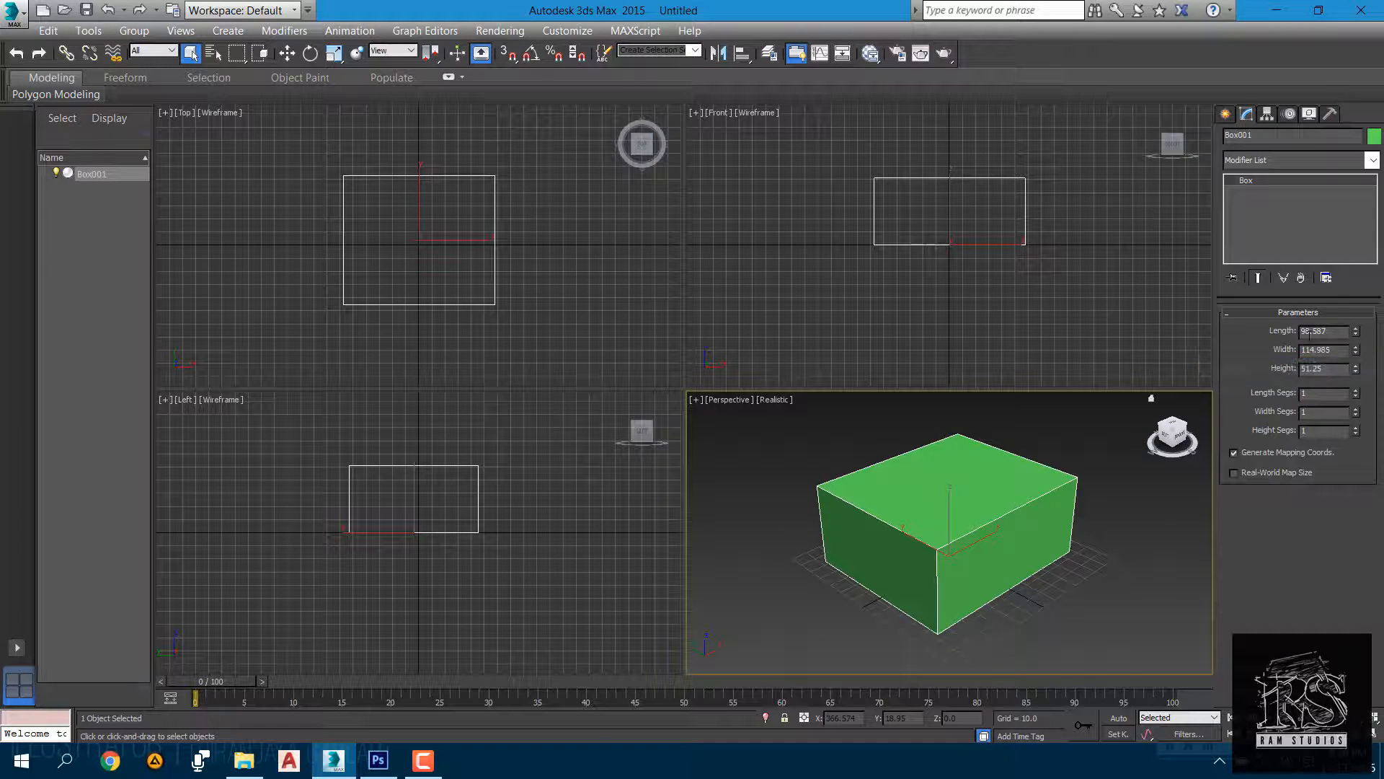